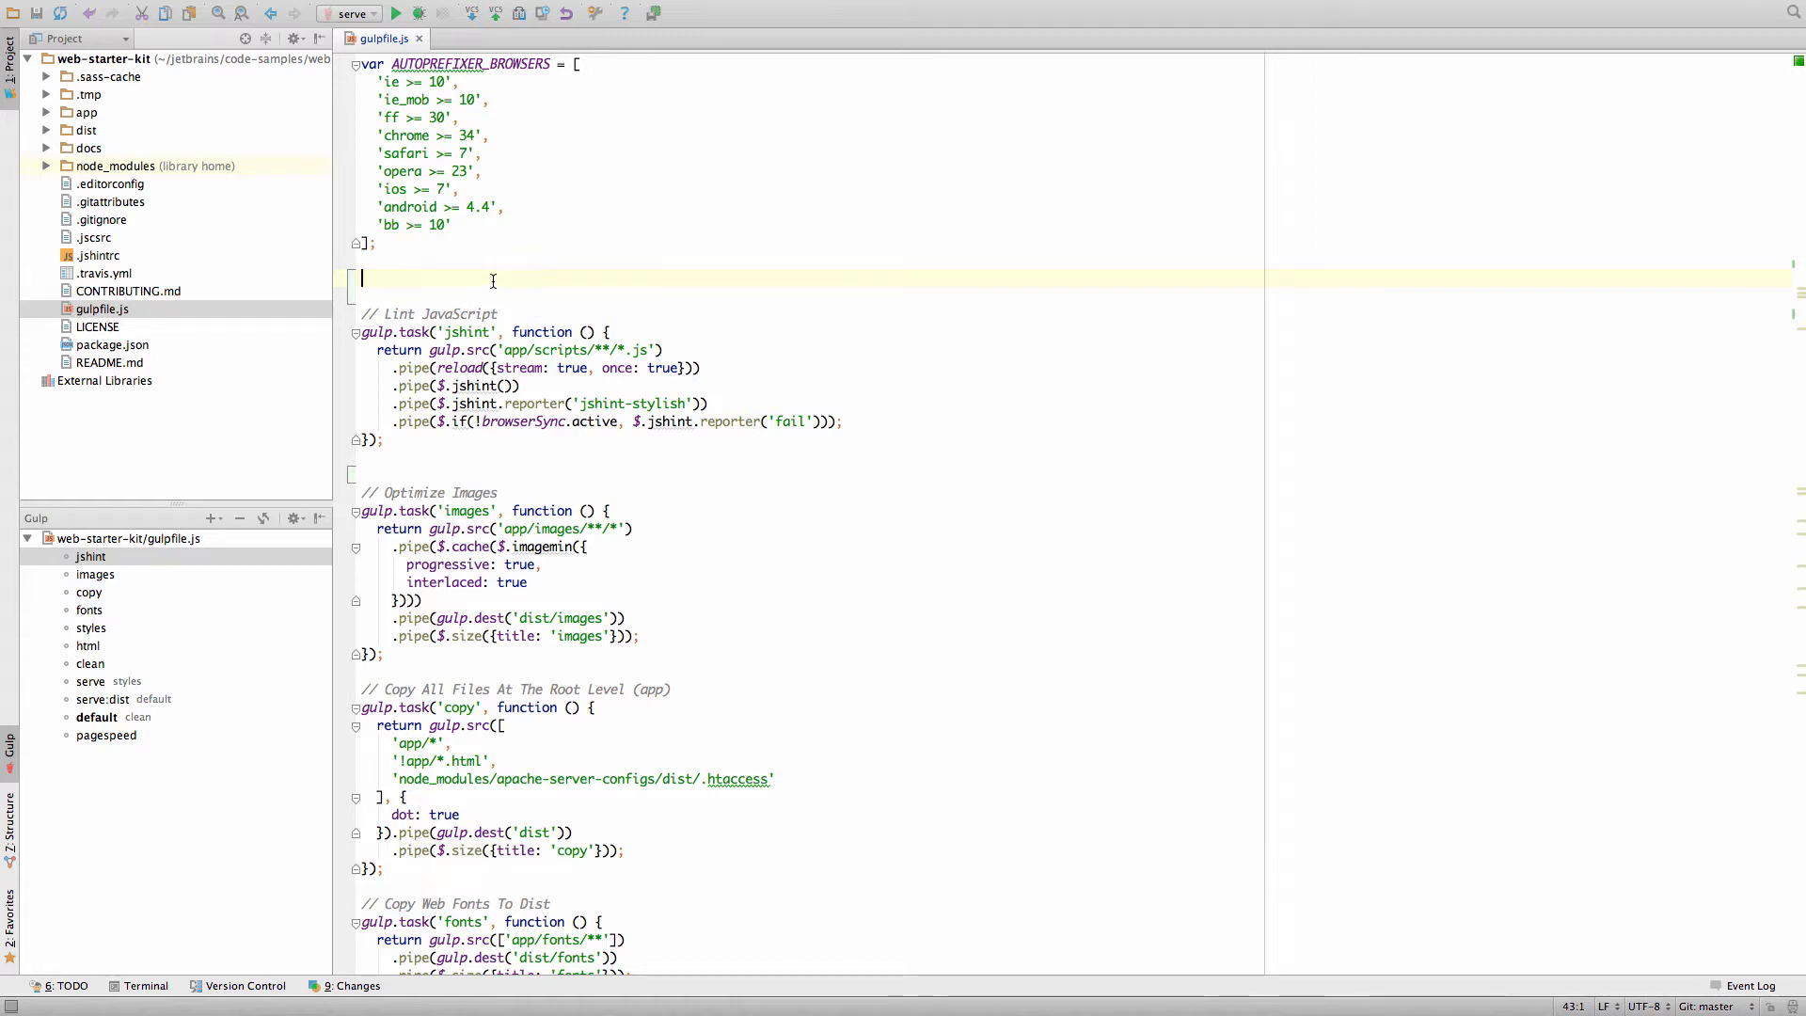
Step: Show Gulp tasks, inspect the jshint task menu, then run the fonts task to exit code 0
{"action": "type", "text": "gu"}
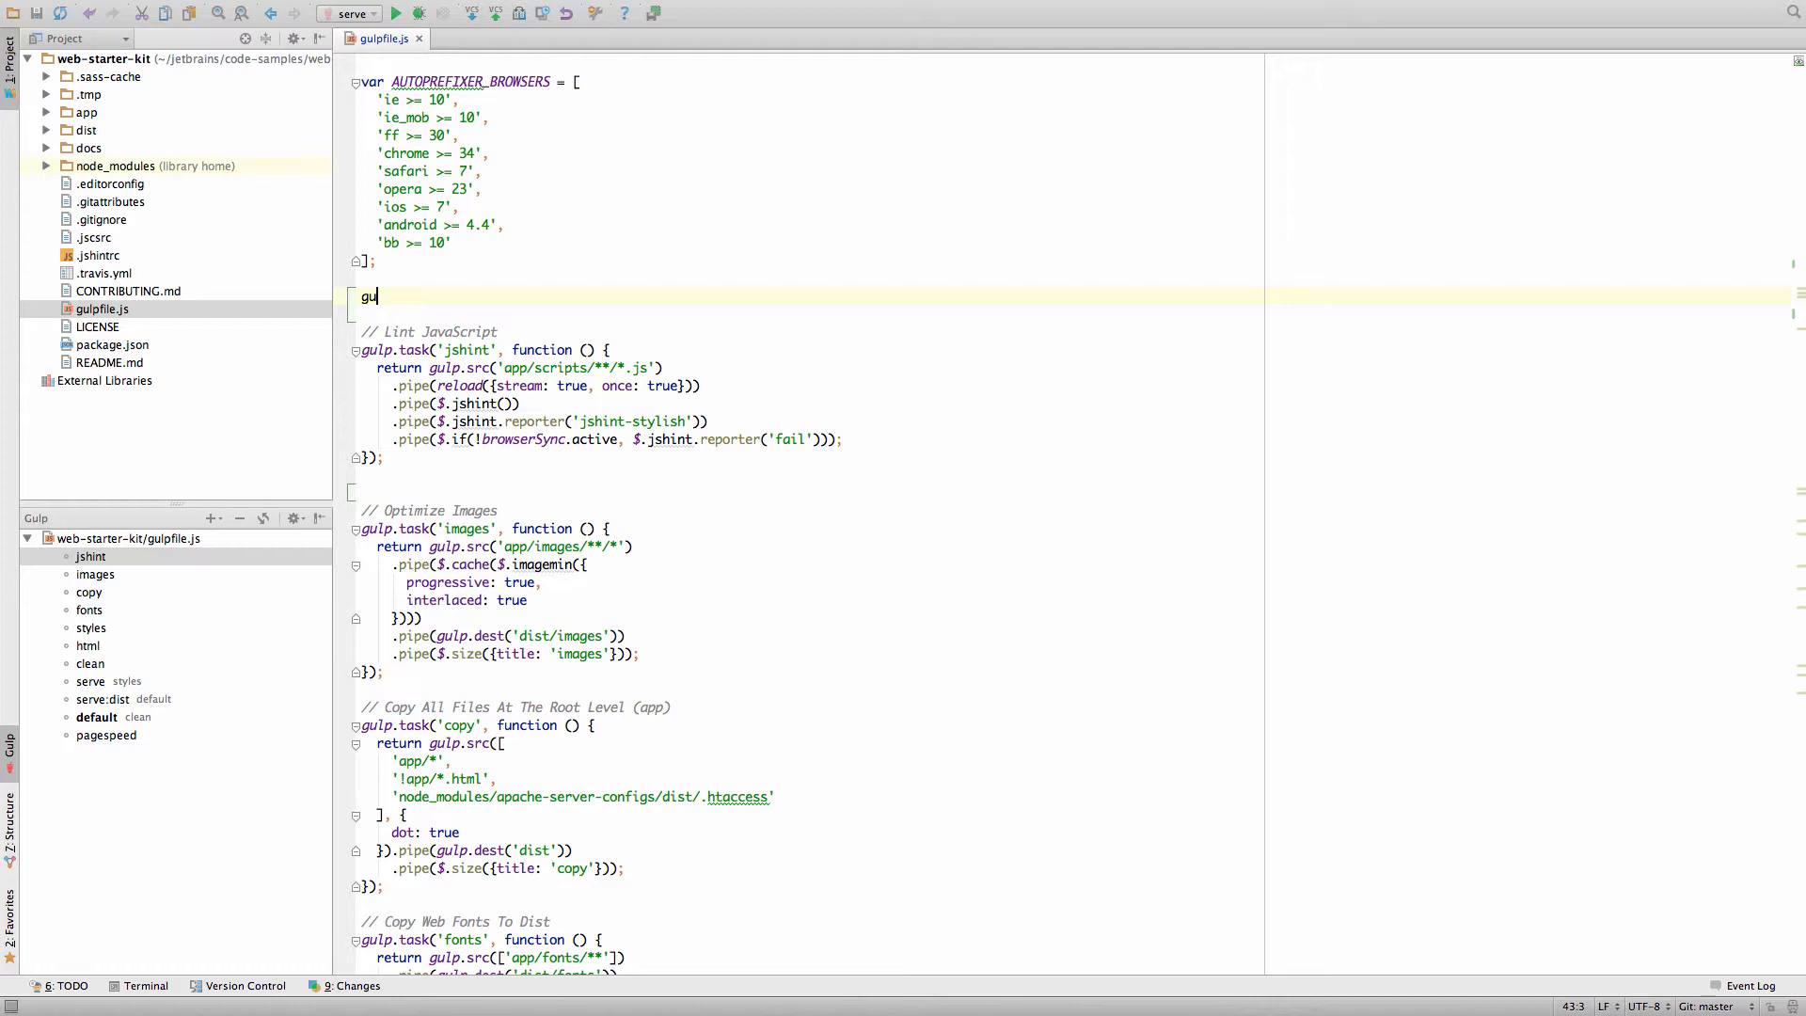
{"action": "type", "text": "lp.ta"}
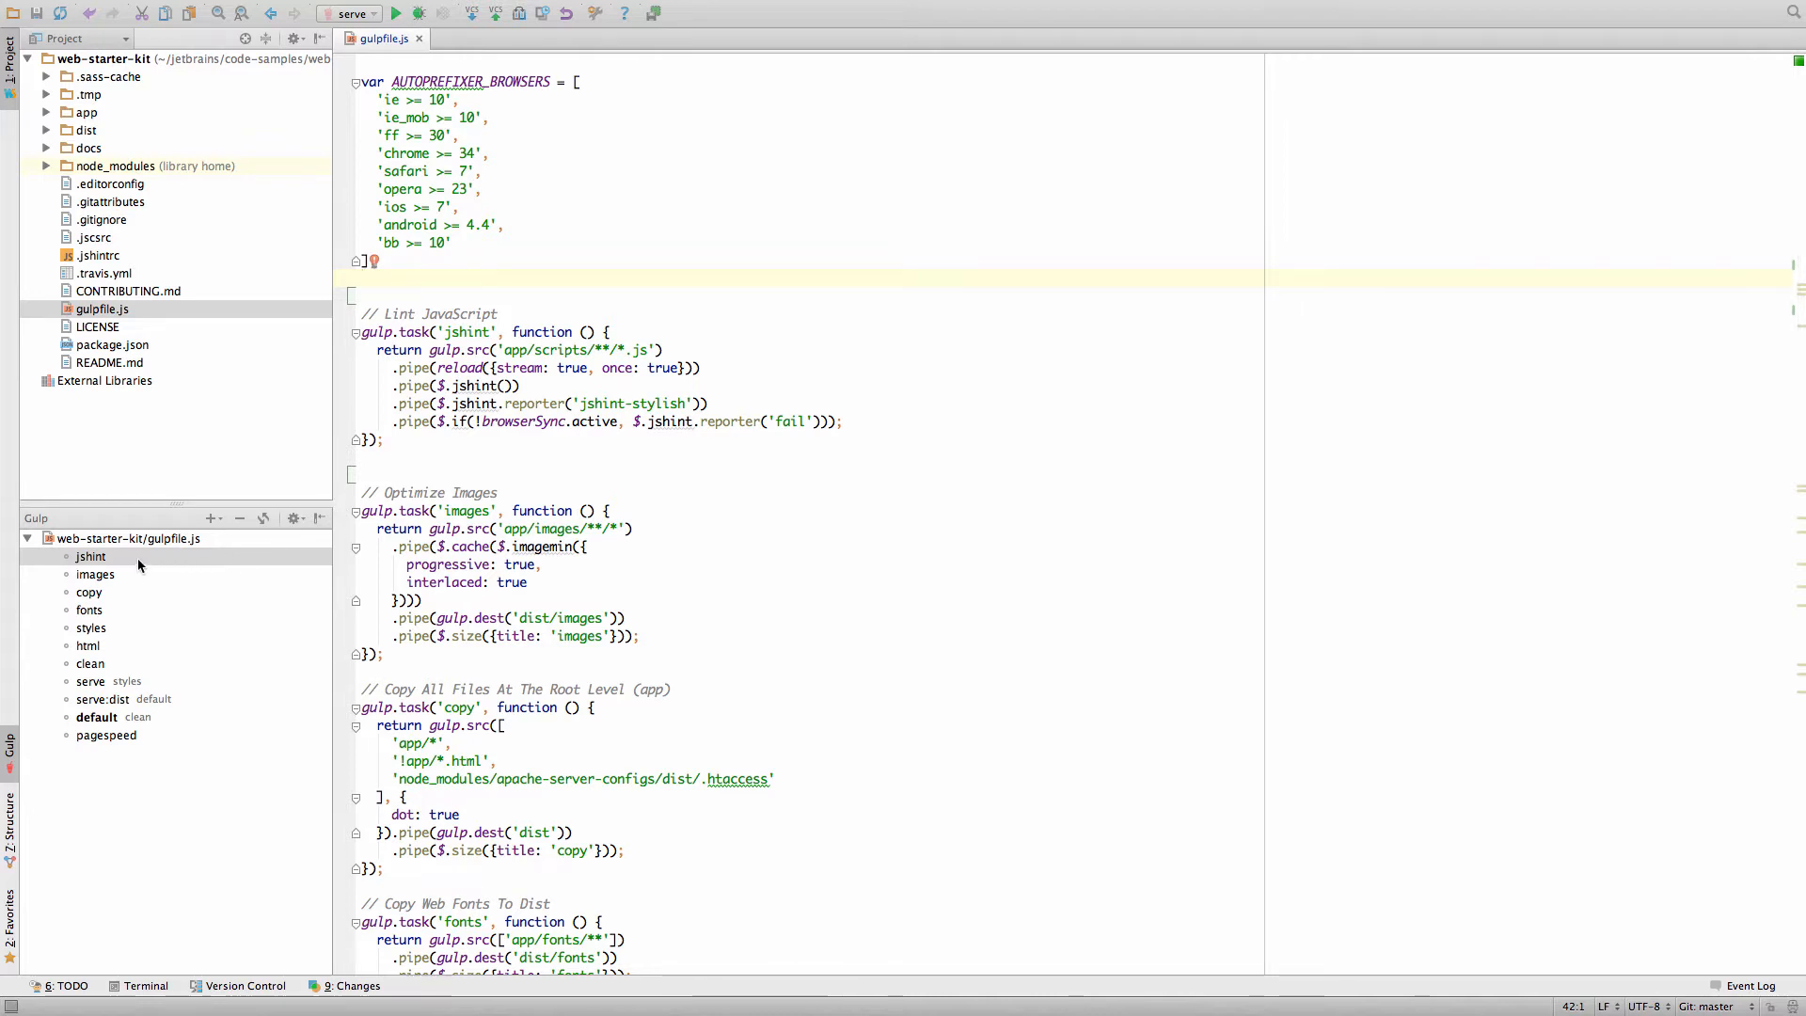
{"action": "mouse_move", "coordinate": [130, 598]}
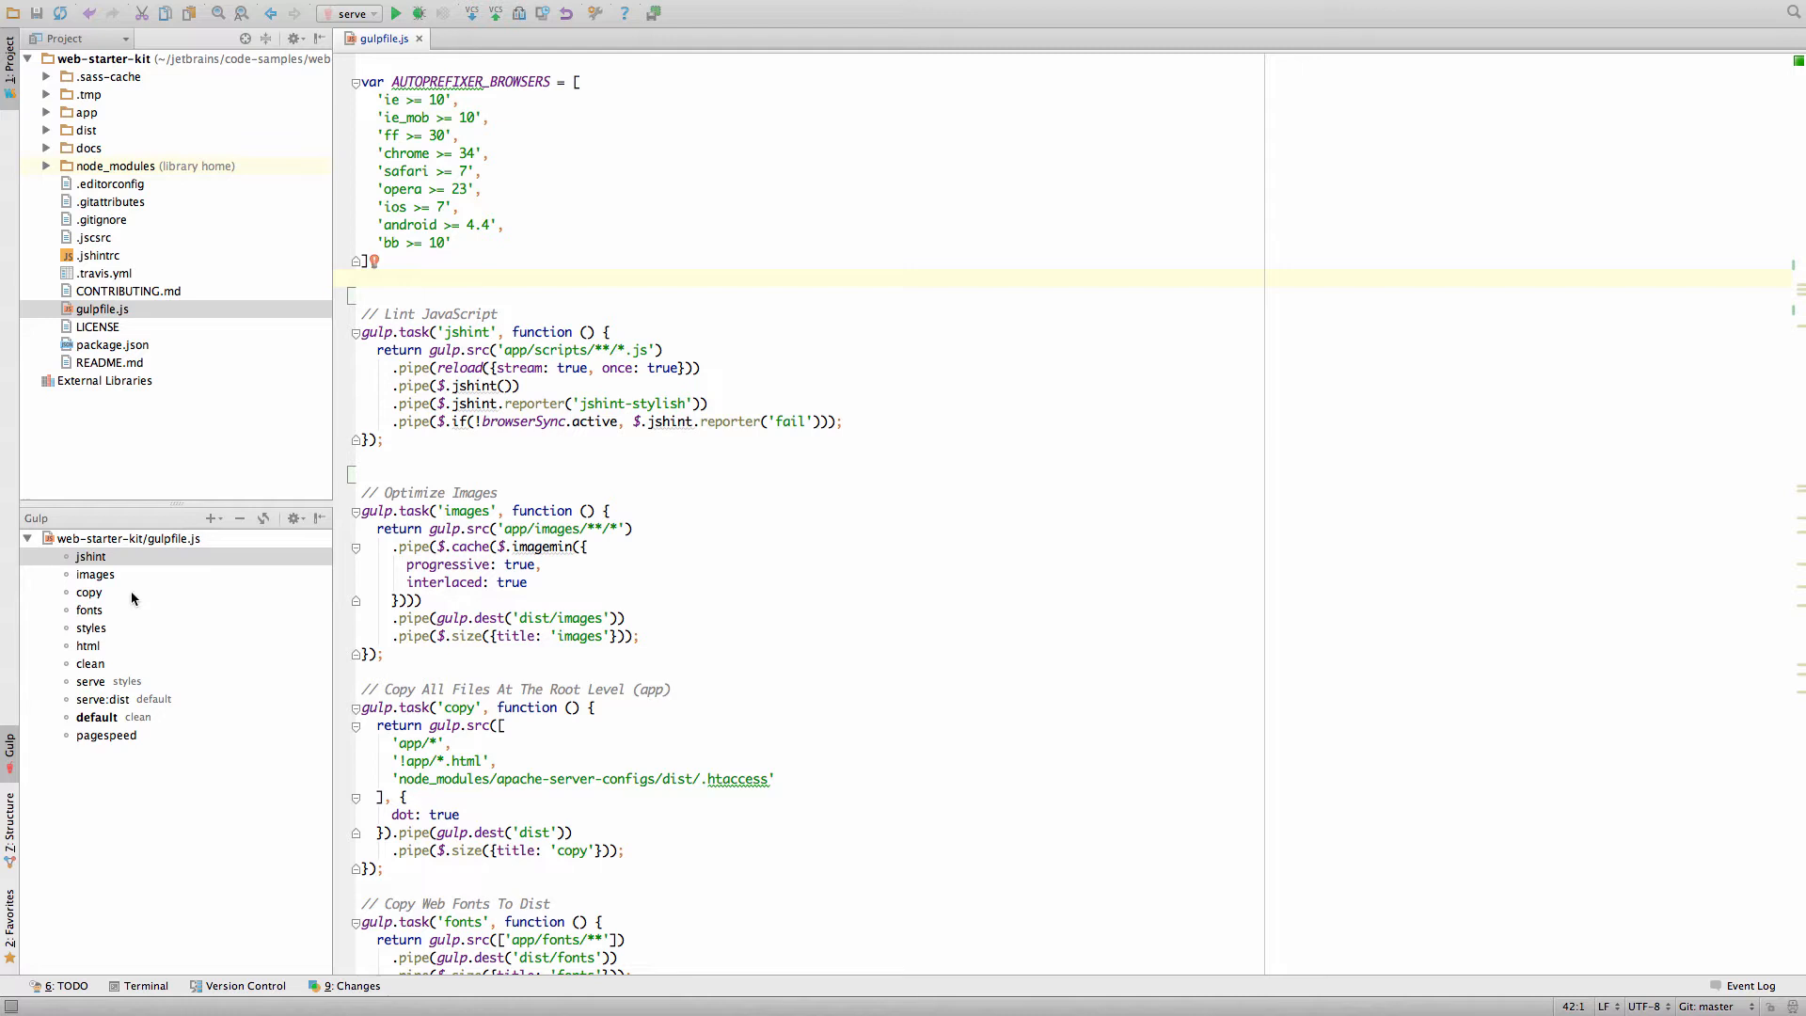
{"action": "mouse_move", "coordinate": [136, 709]}
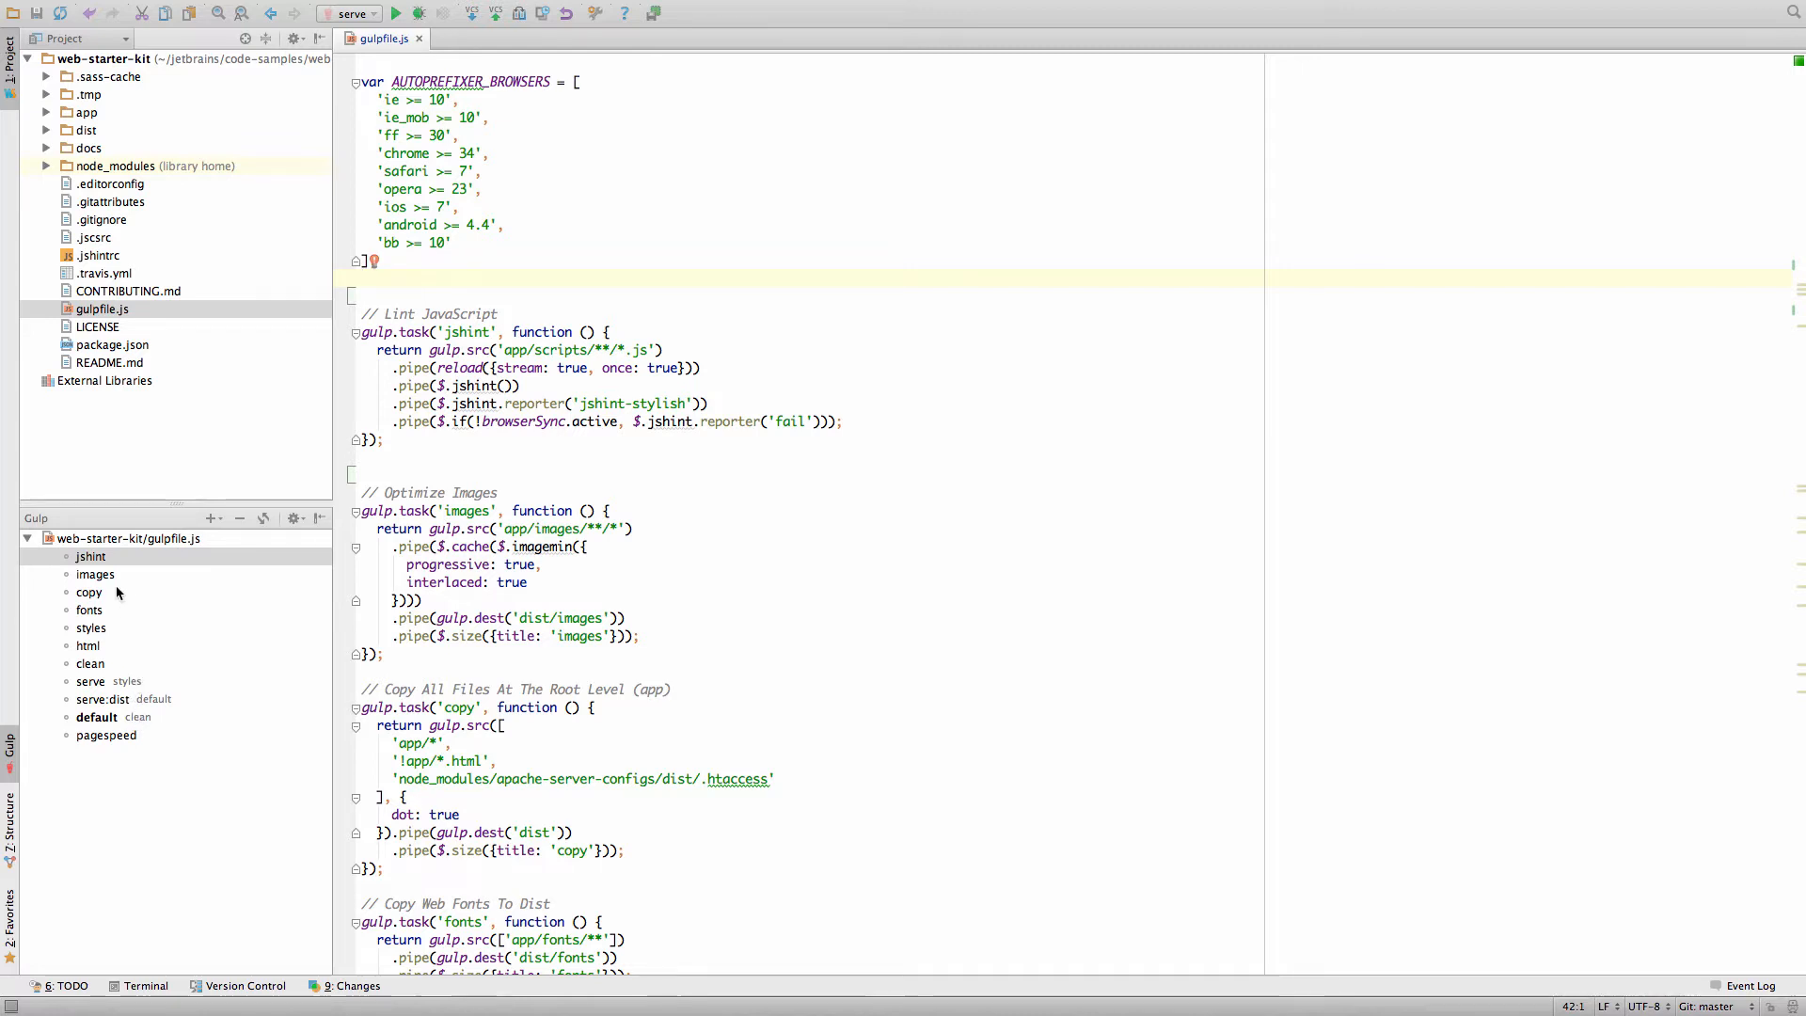
{"action": "right_click", "coordinate": [90, 557]}
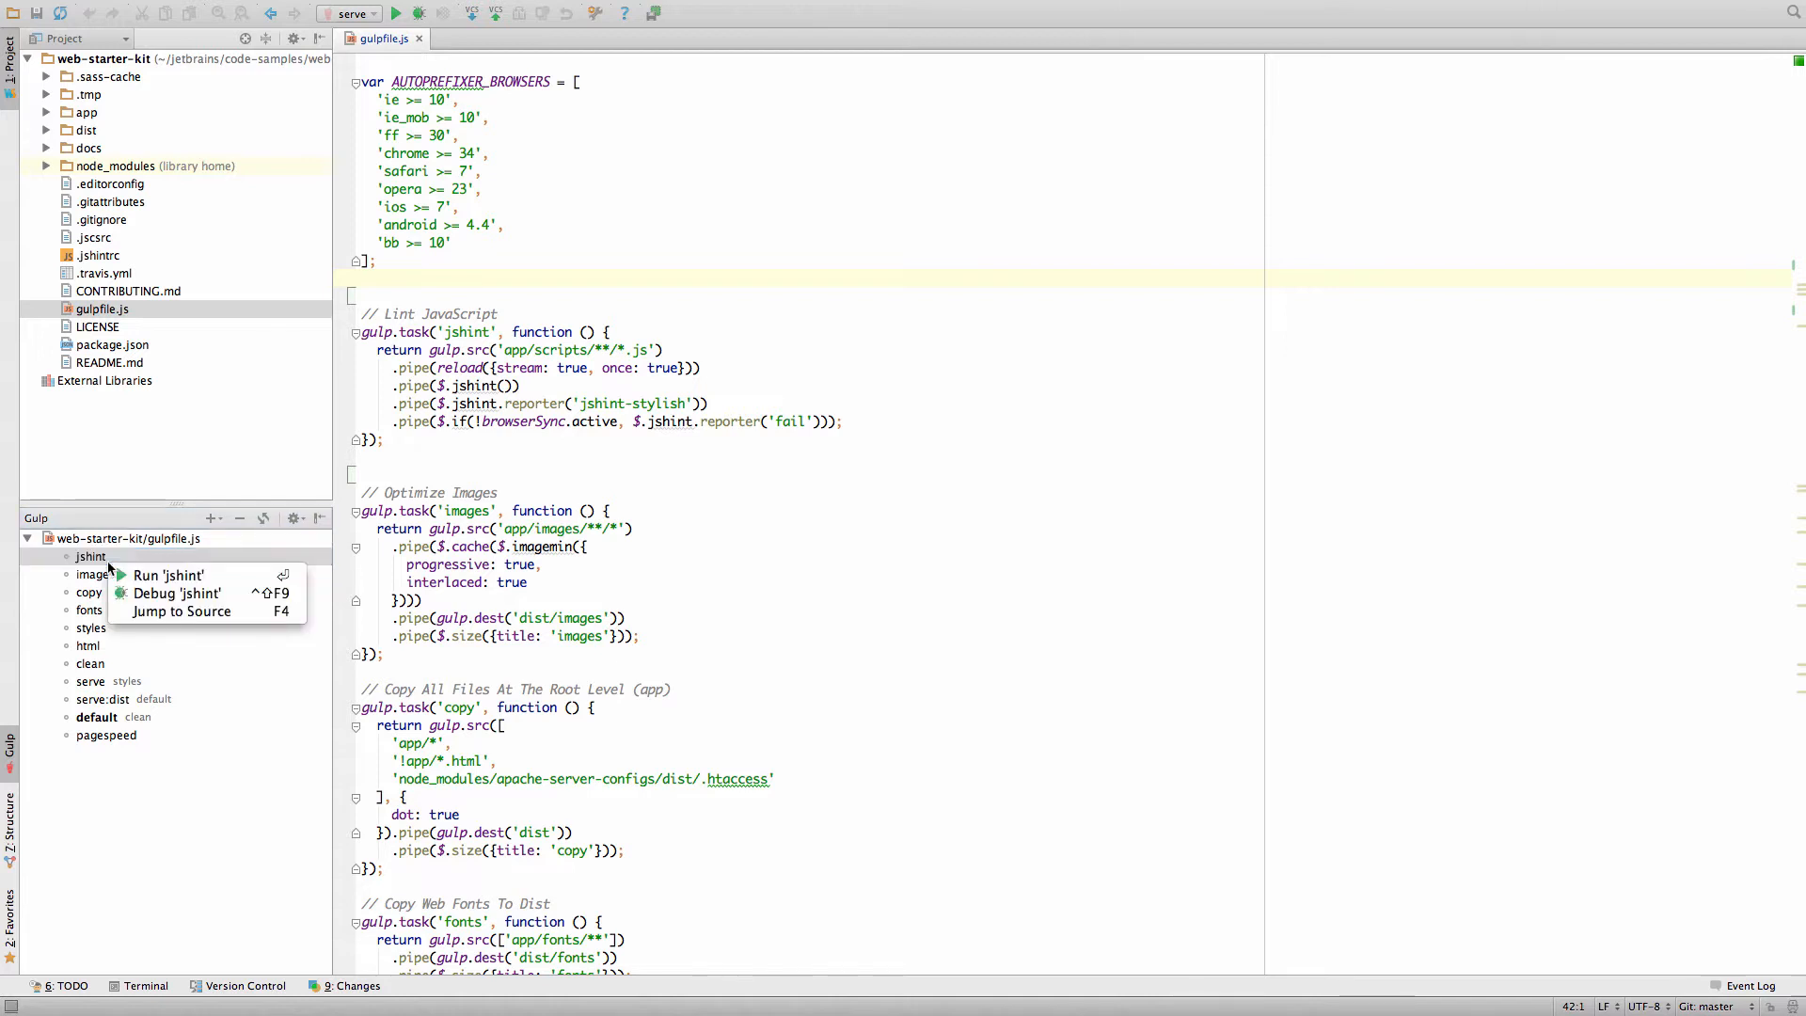
{"action": "mouse_move", "coordinate": [173, 592]}
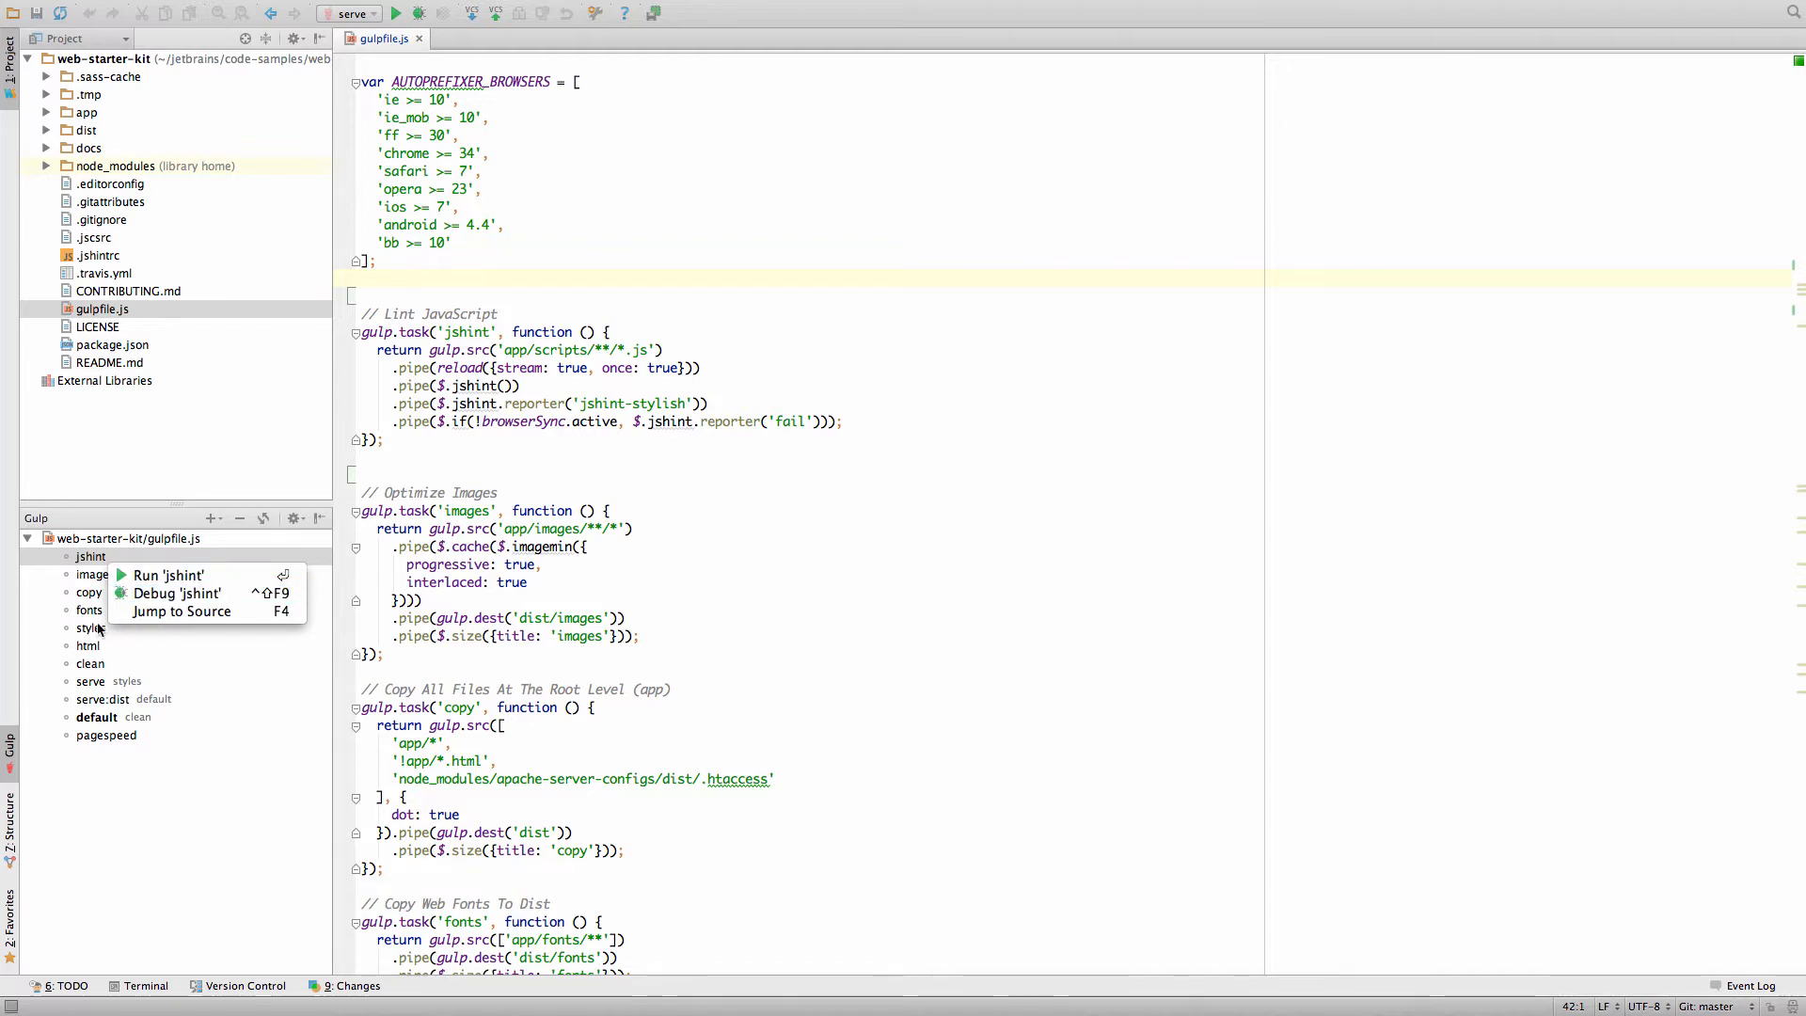
{"action": "left_click", "coordinate": [88, 593]}
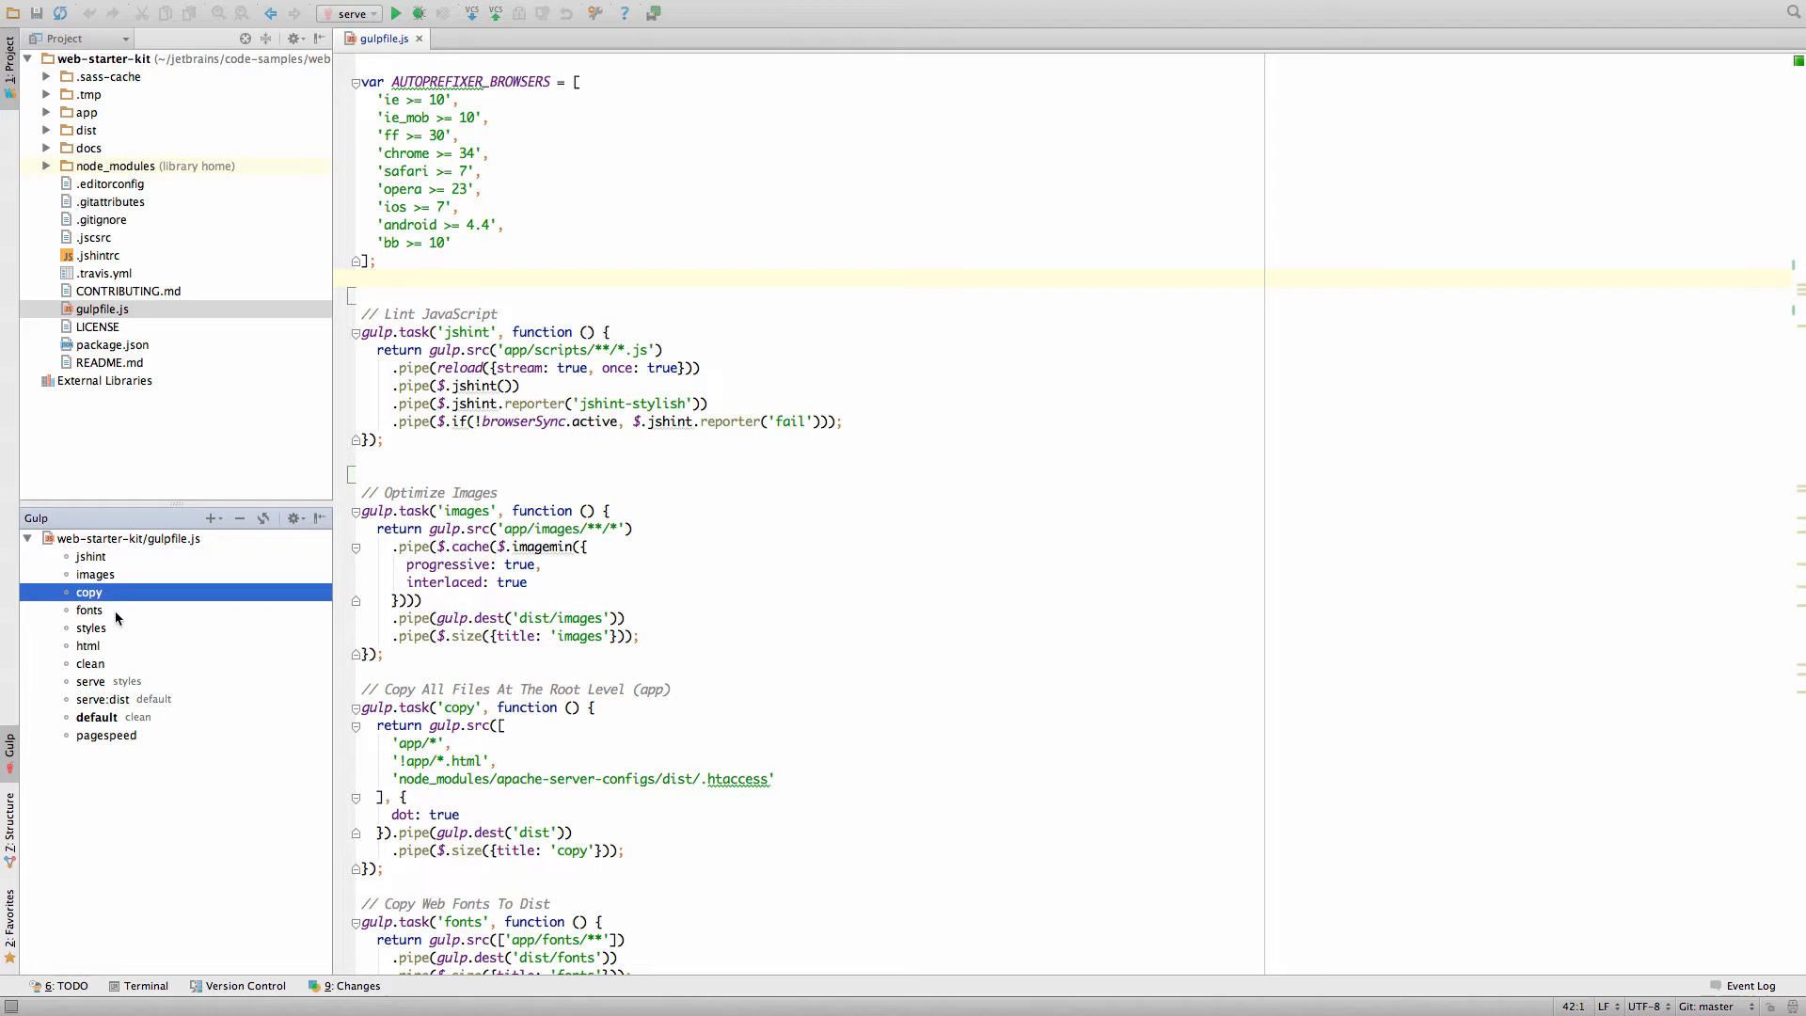
{"action": "left_click", "coordinate": [91, 609]}
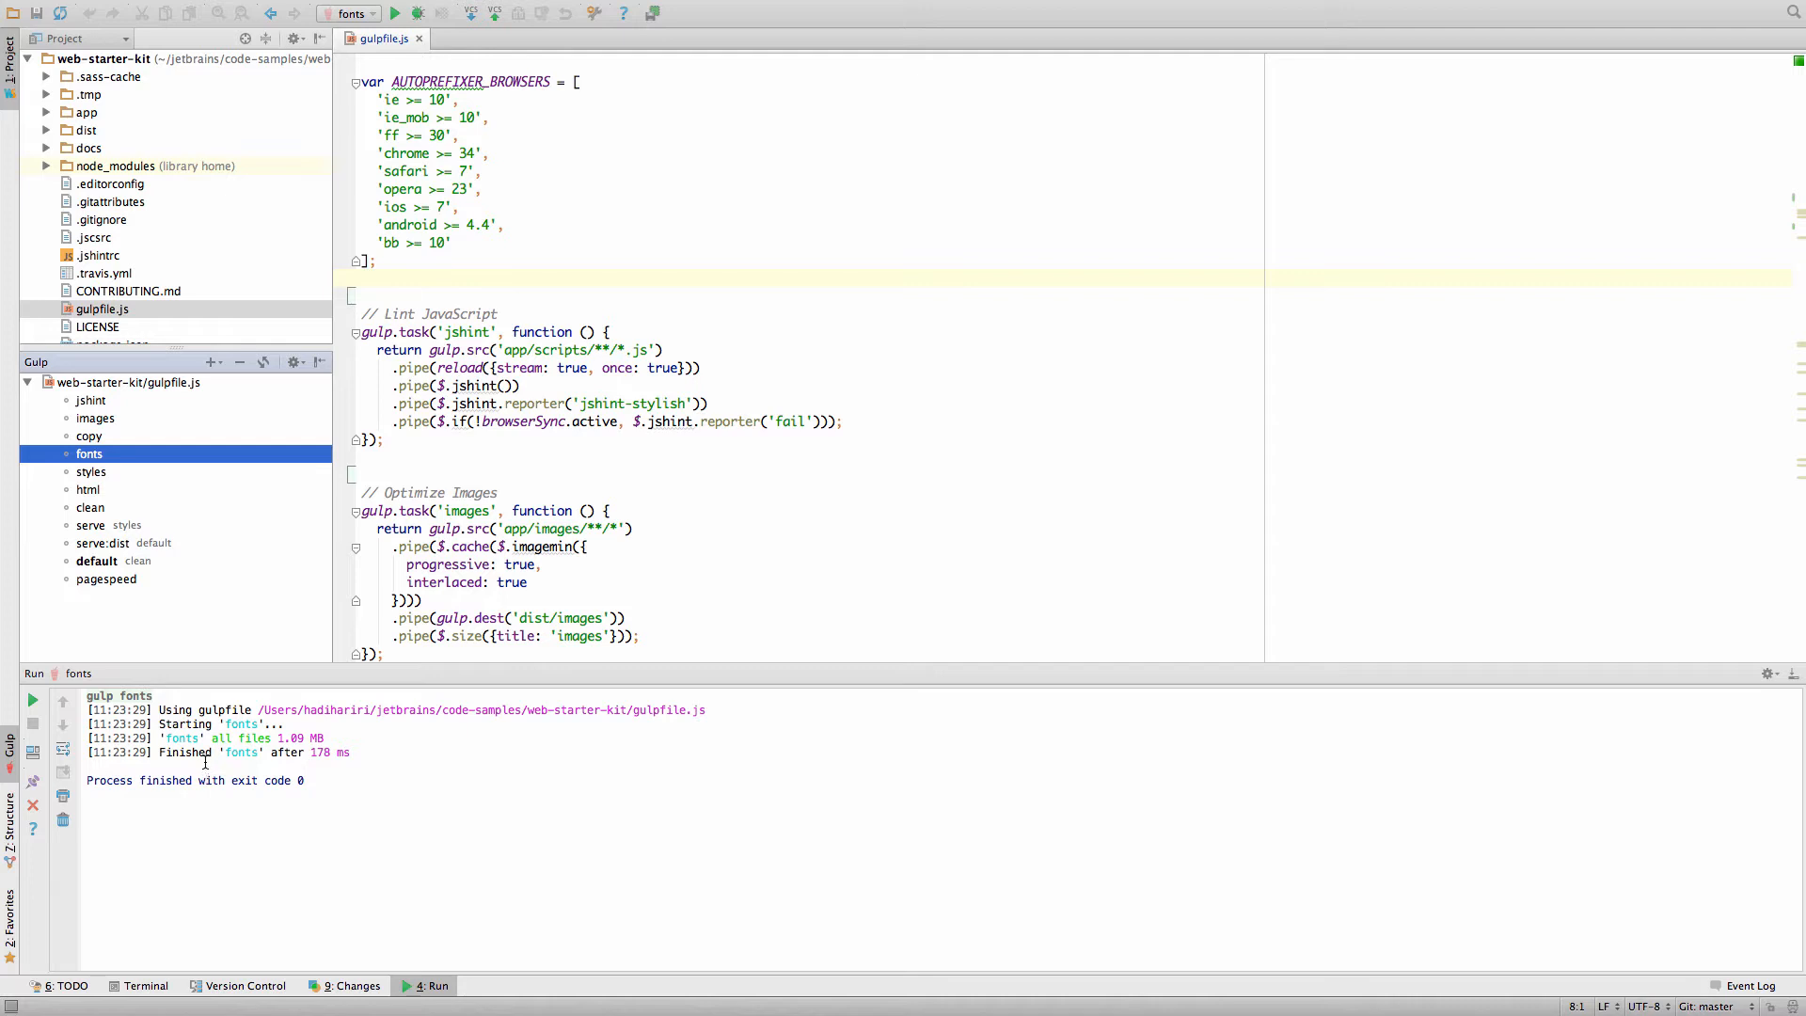
Step: Jump to the images task source and add a breakpoint on its return gulp.src line
{"action": "right_click", "coordinate": [88, 453]}
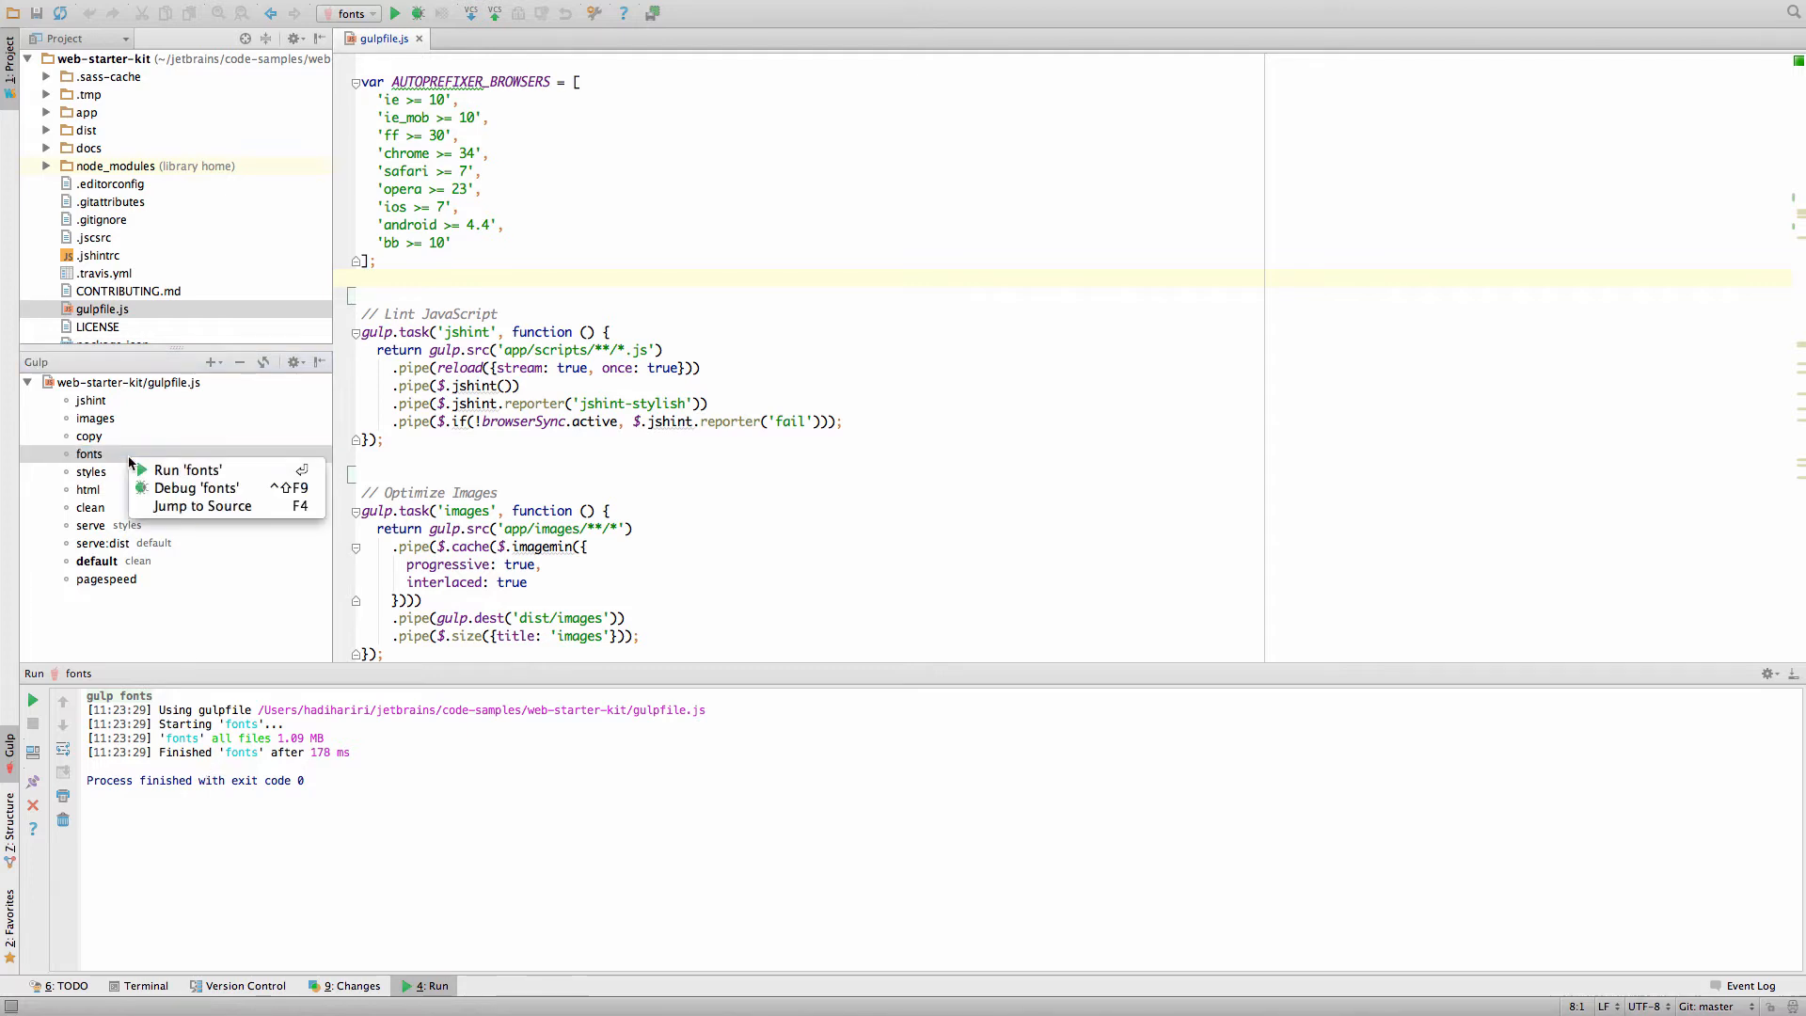
{"action": "left_click", "coordinate": [89, 454]}
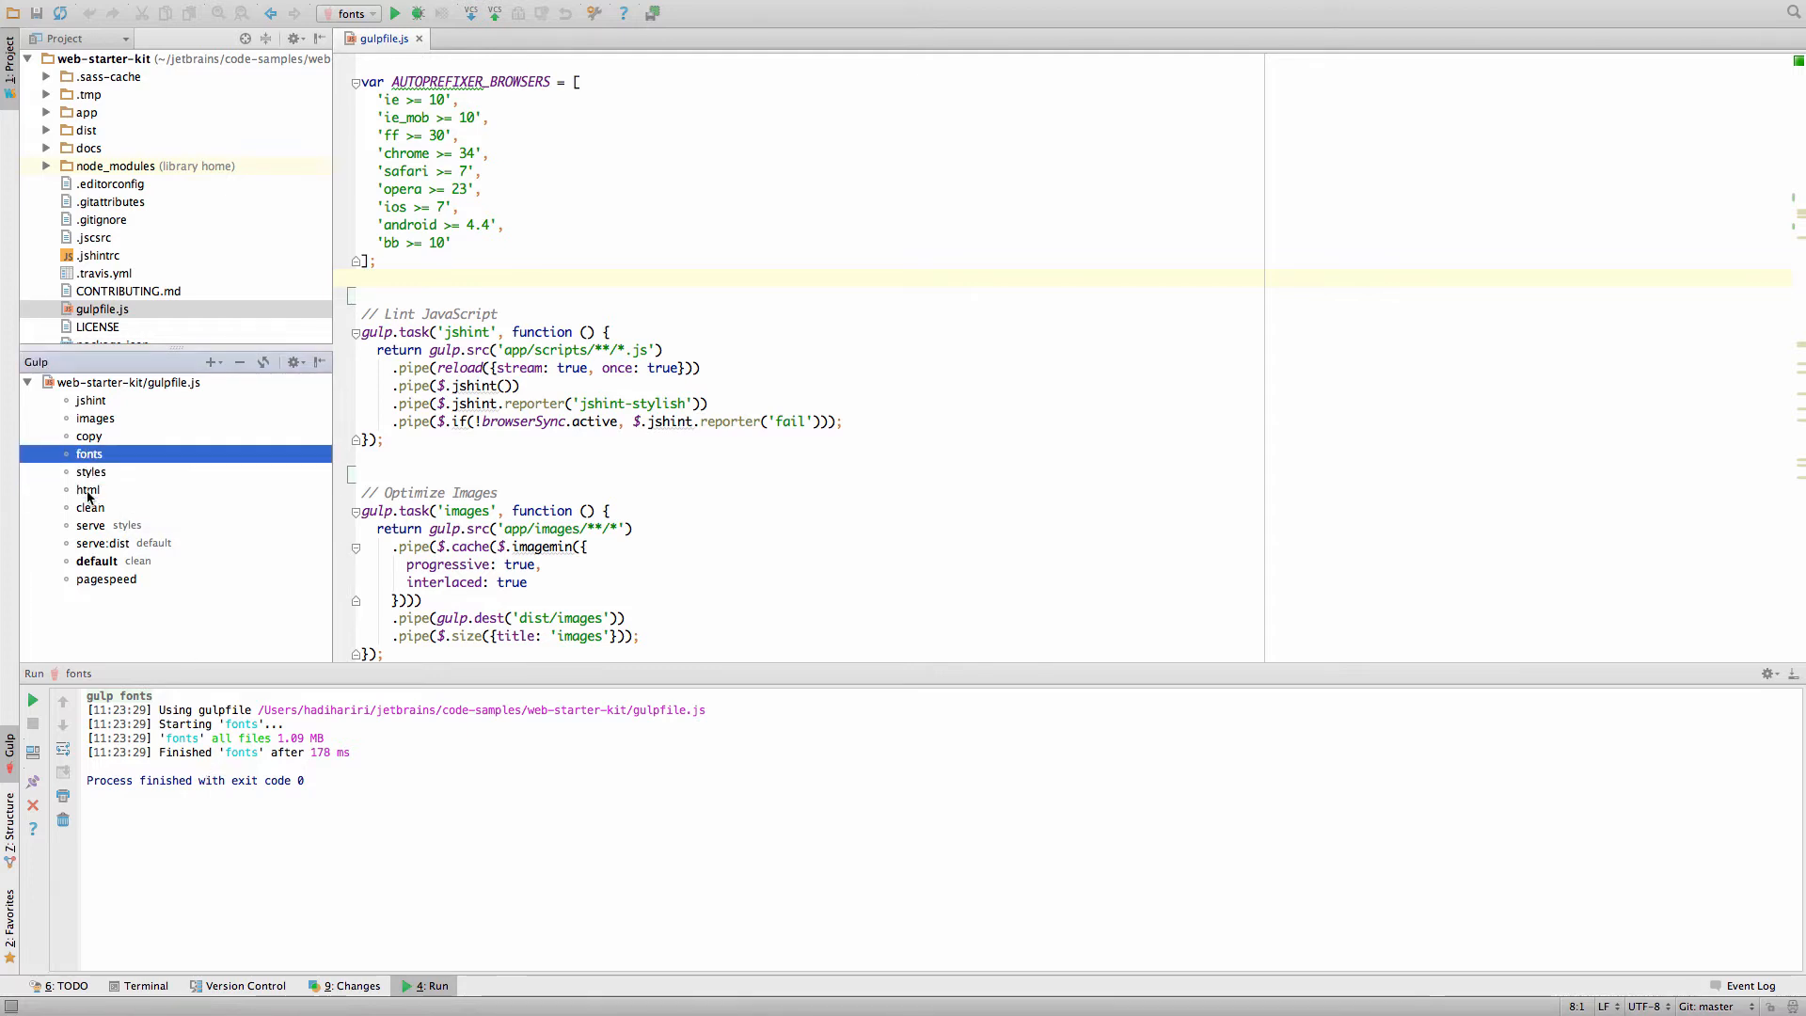
{"action": "left_click", "coordinate": [96, 418]}
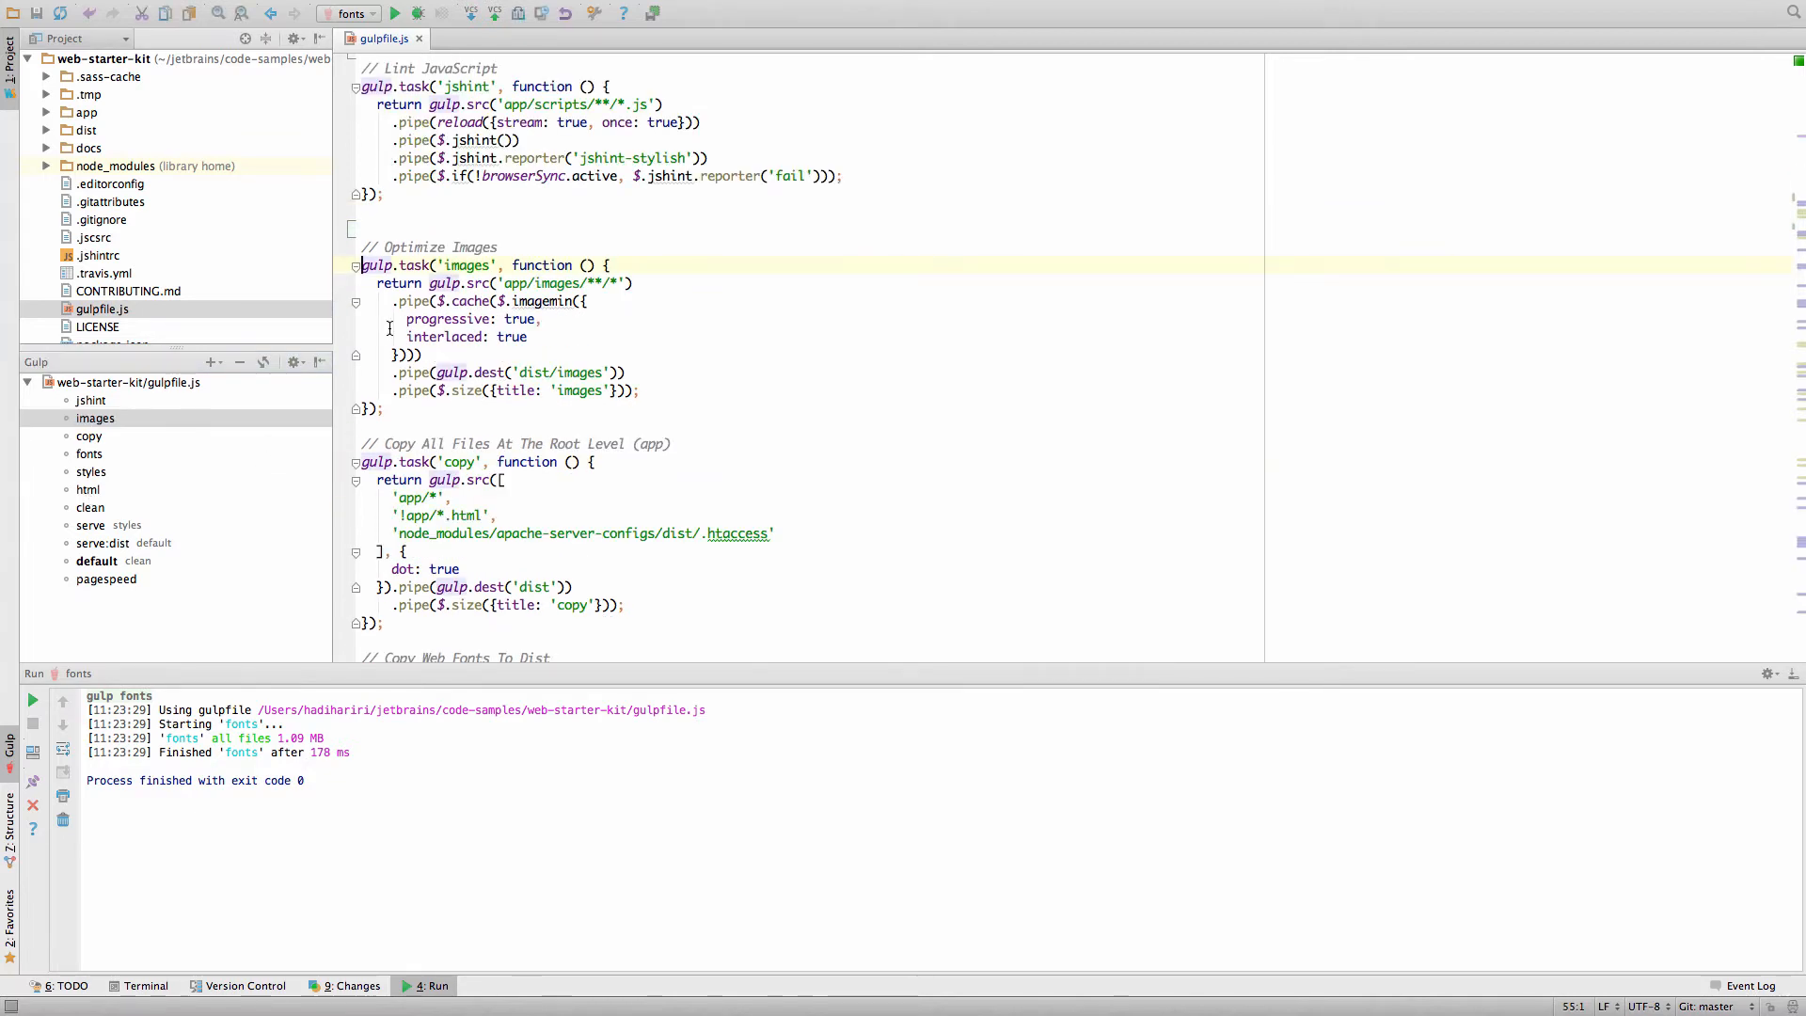
{"action": "left_click", "coordinate": [444, 282]}
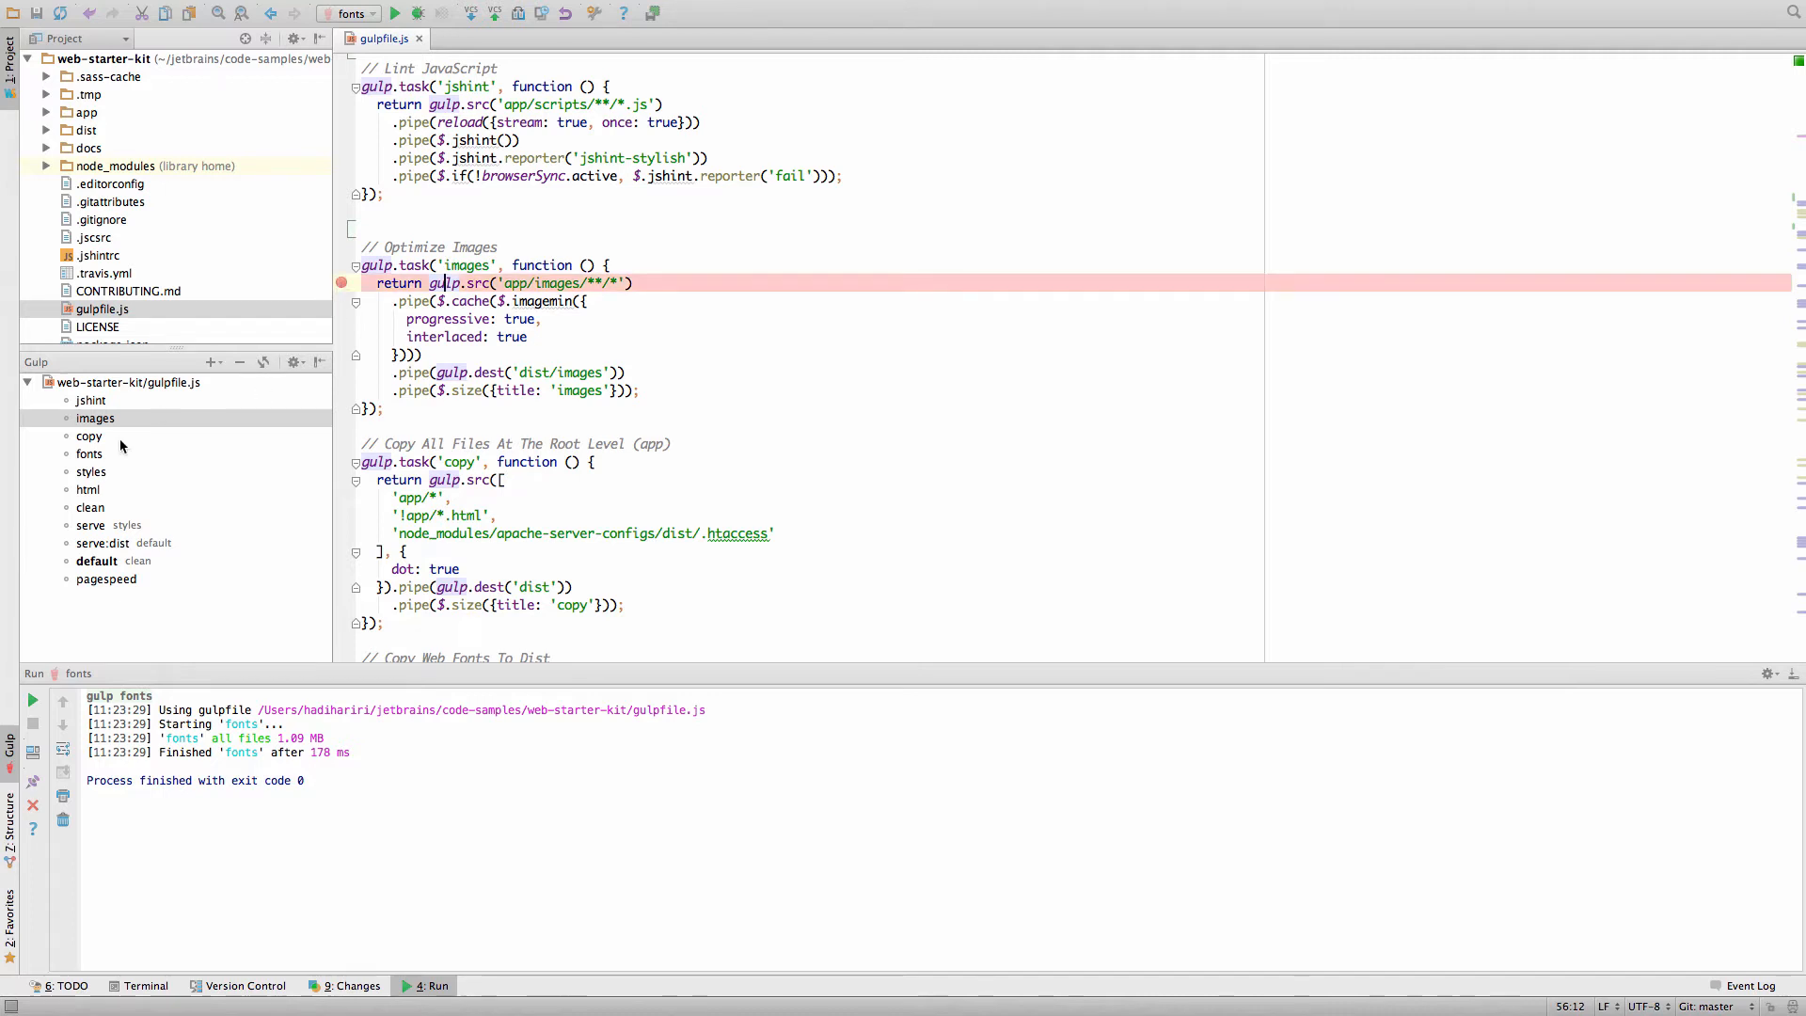
Step: Start debugging the images Gulp task from its context menu
{"action": "right_click", "coordinate": [96, 417]}
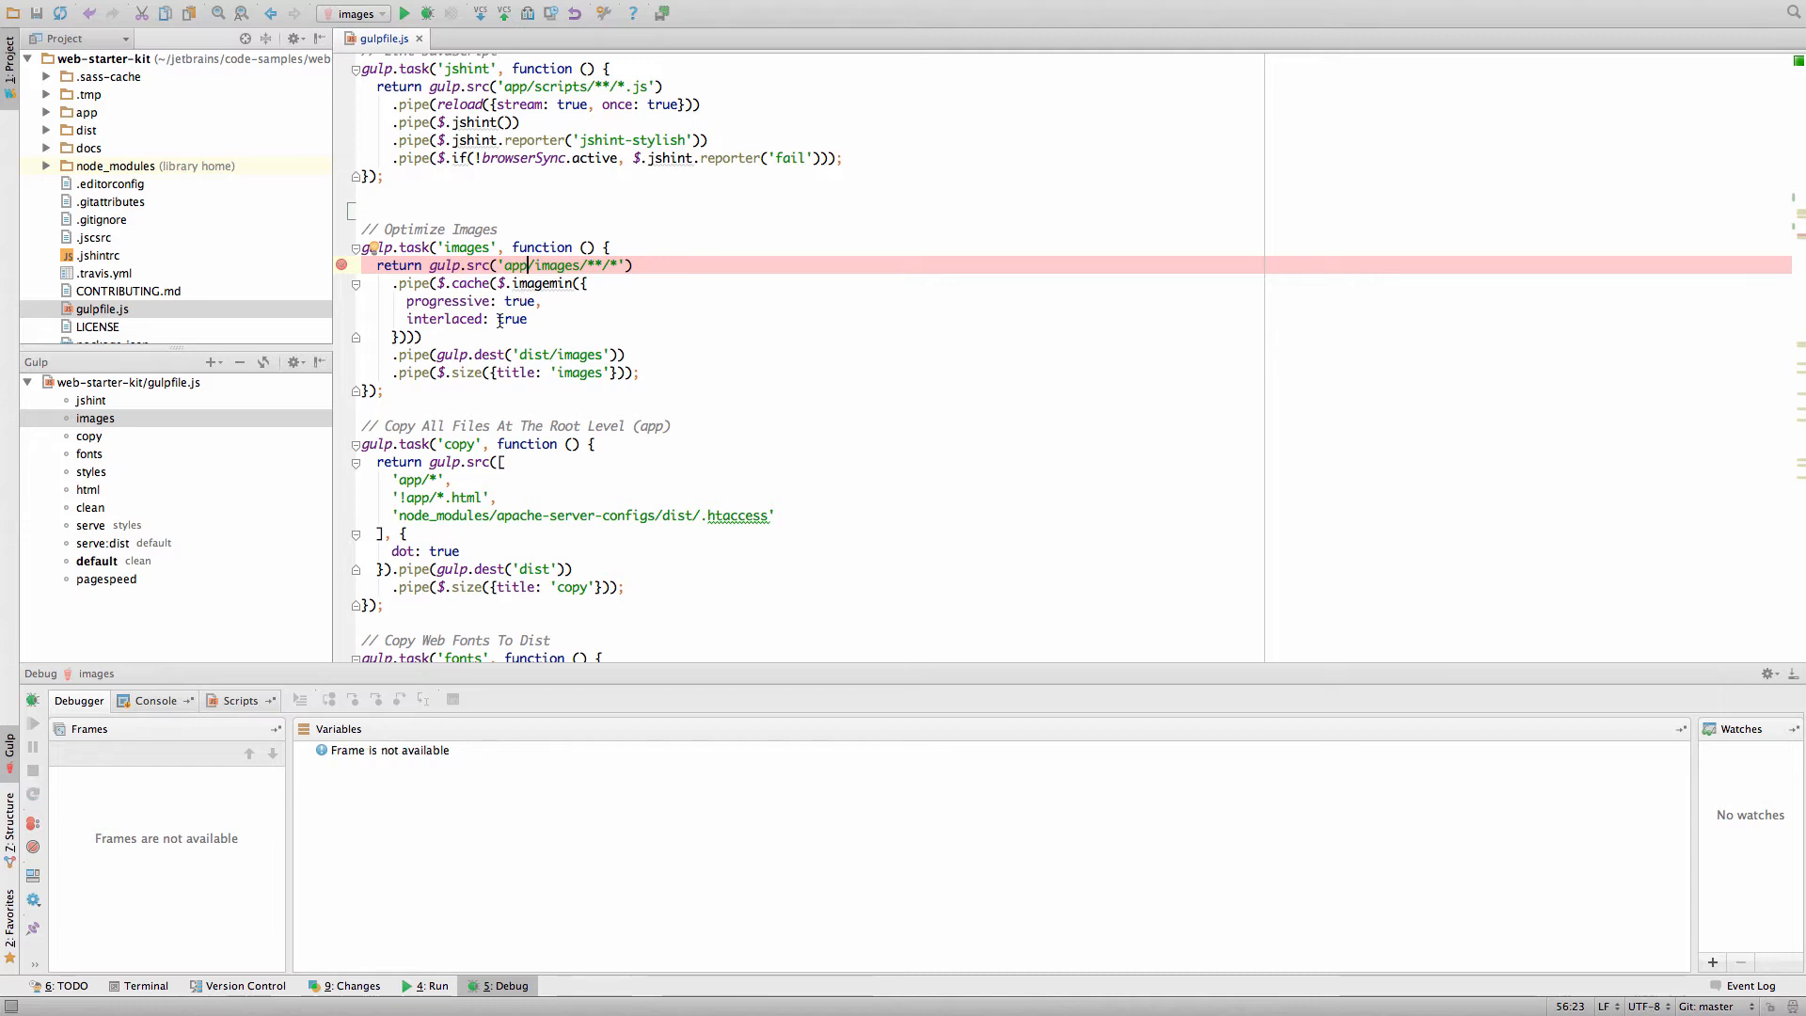
{"action": "mouse_move", "coordinate": [267, 455]}
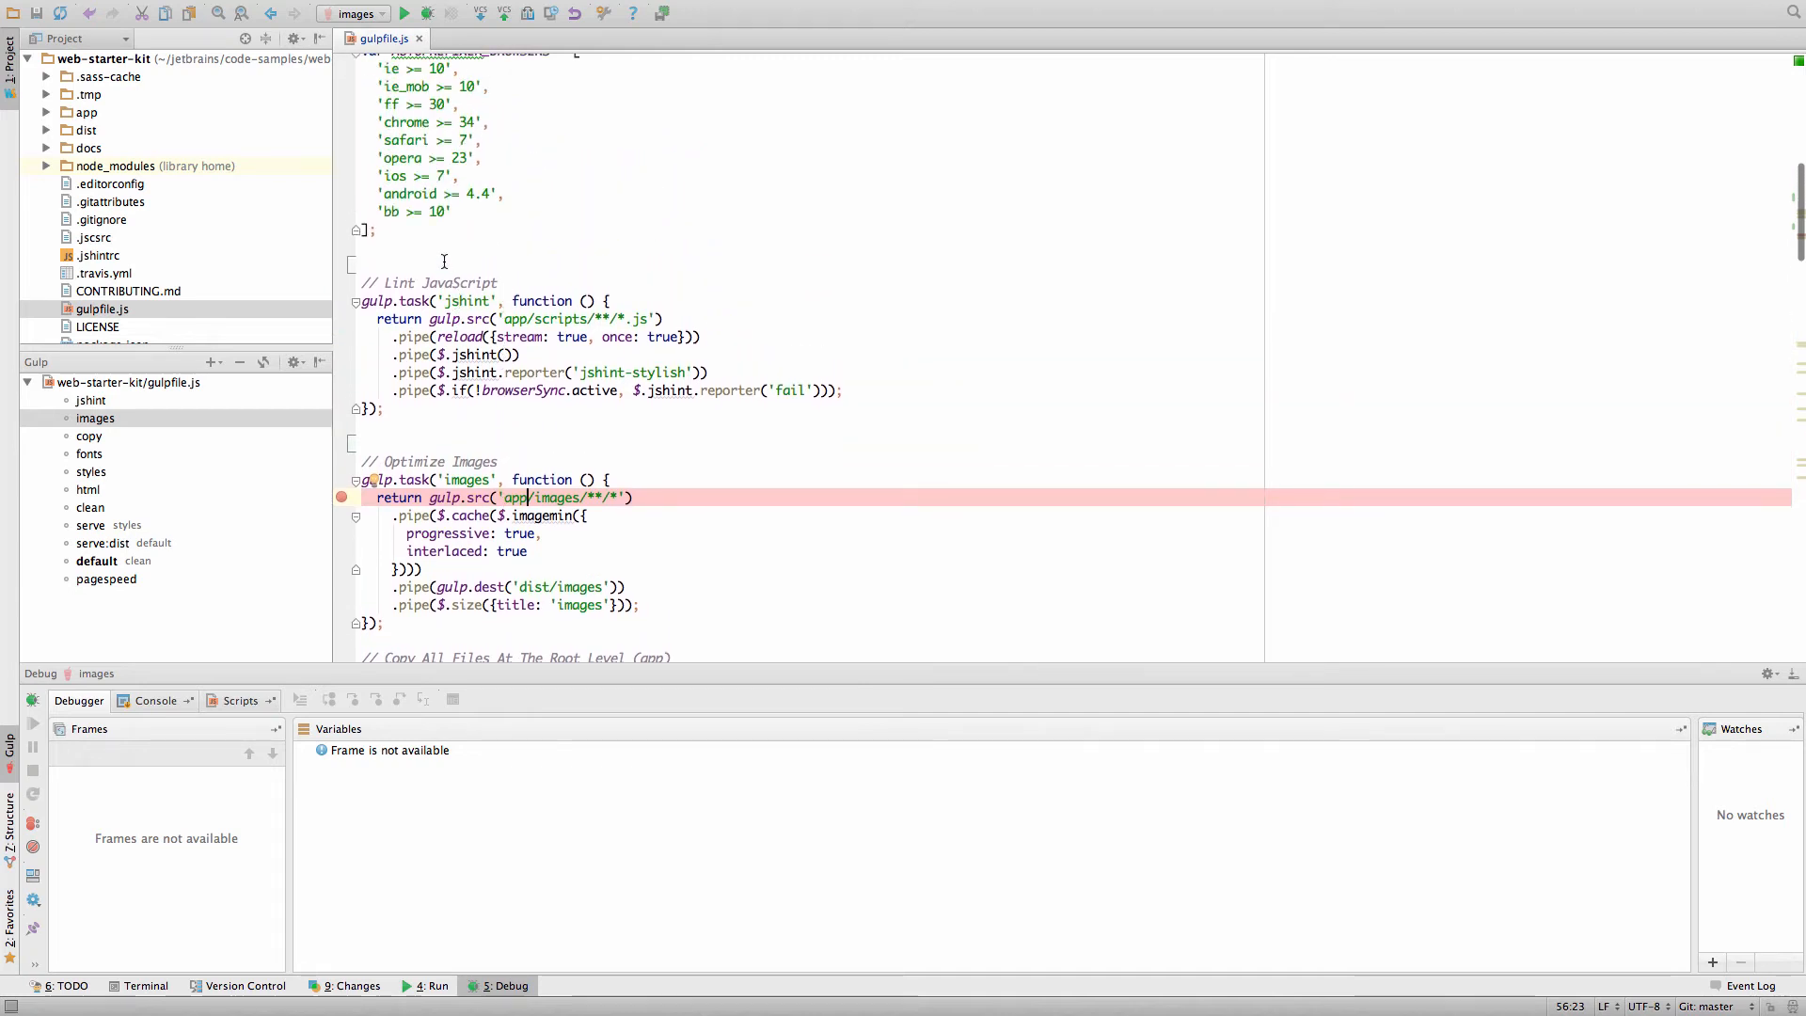
Step: Run the jshint task from the editor context menu, finishing with exit code 0
{"action": "right_click", "coordinate": [444, 261]}
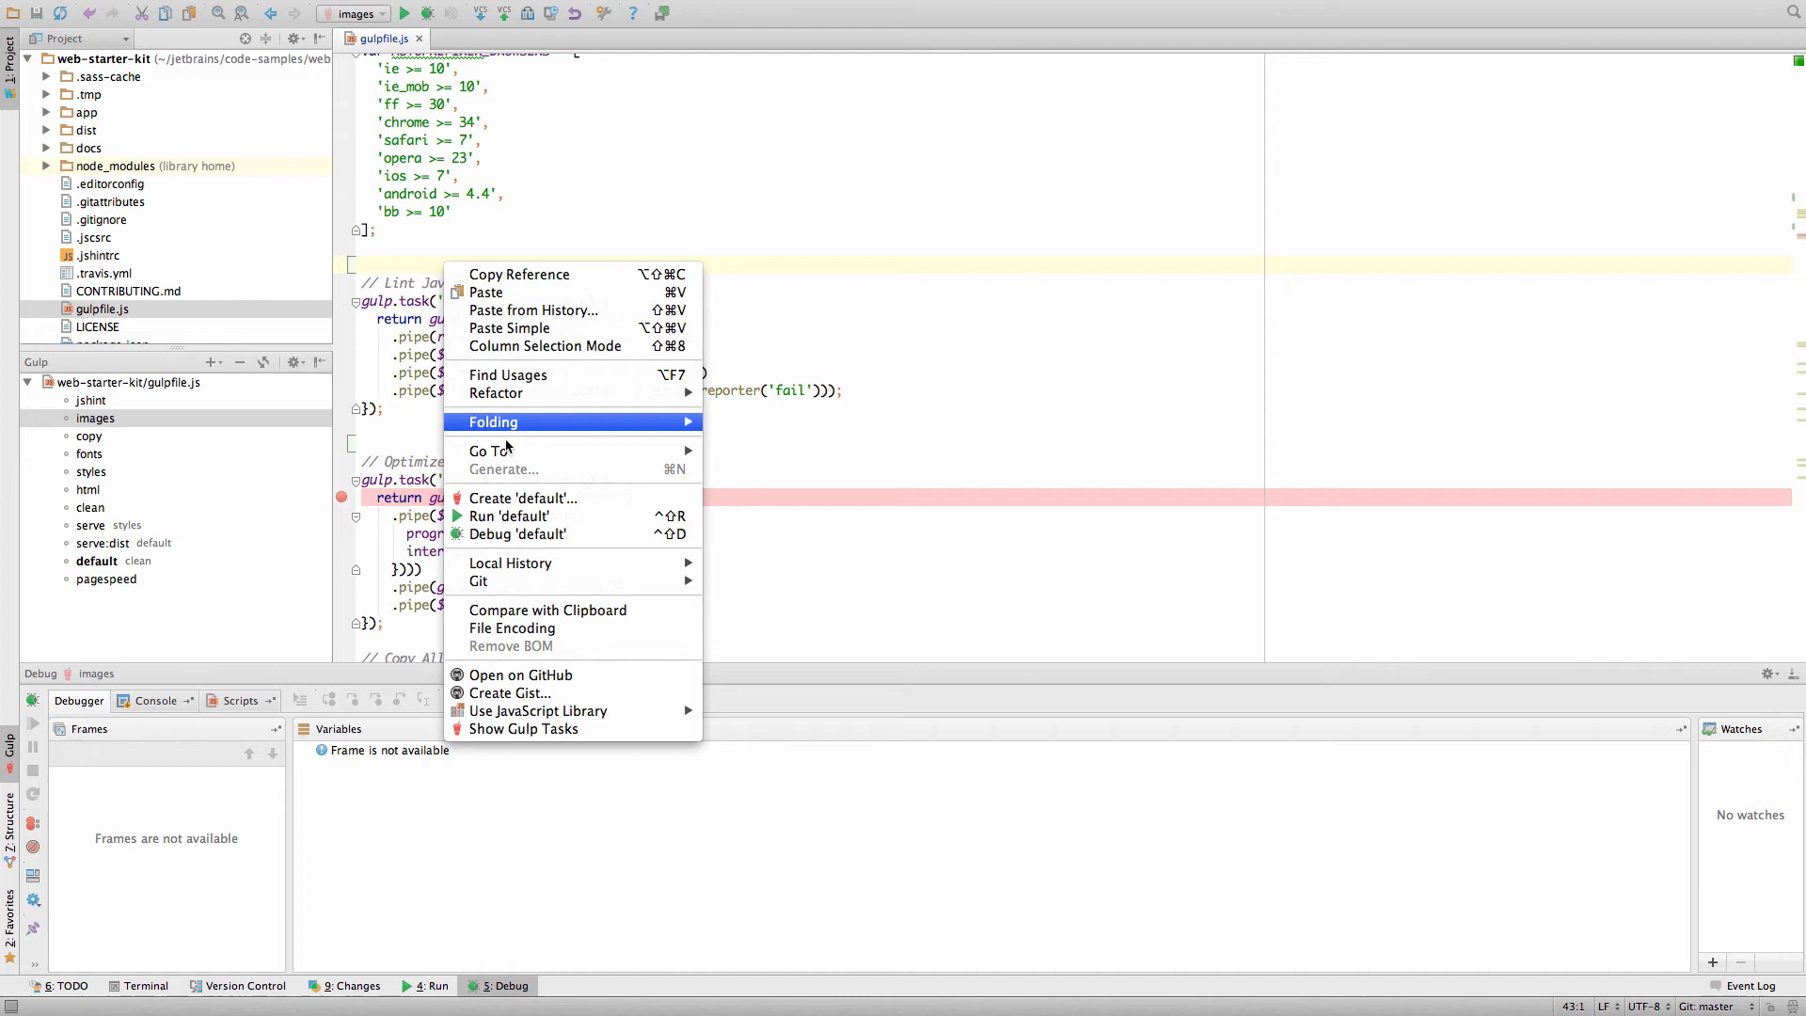
{"action": "mouse_move", "coordinate": [508, 515]}
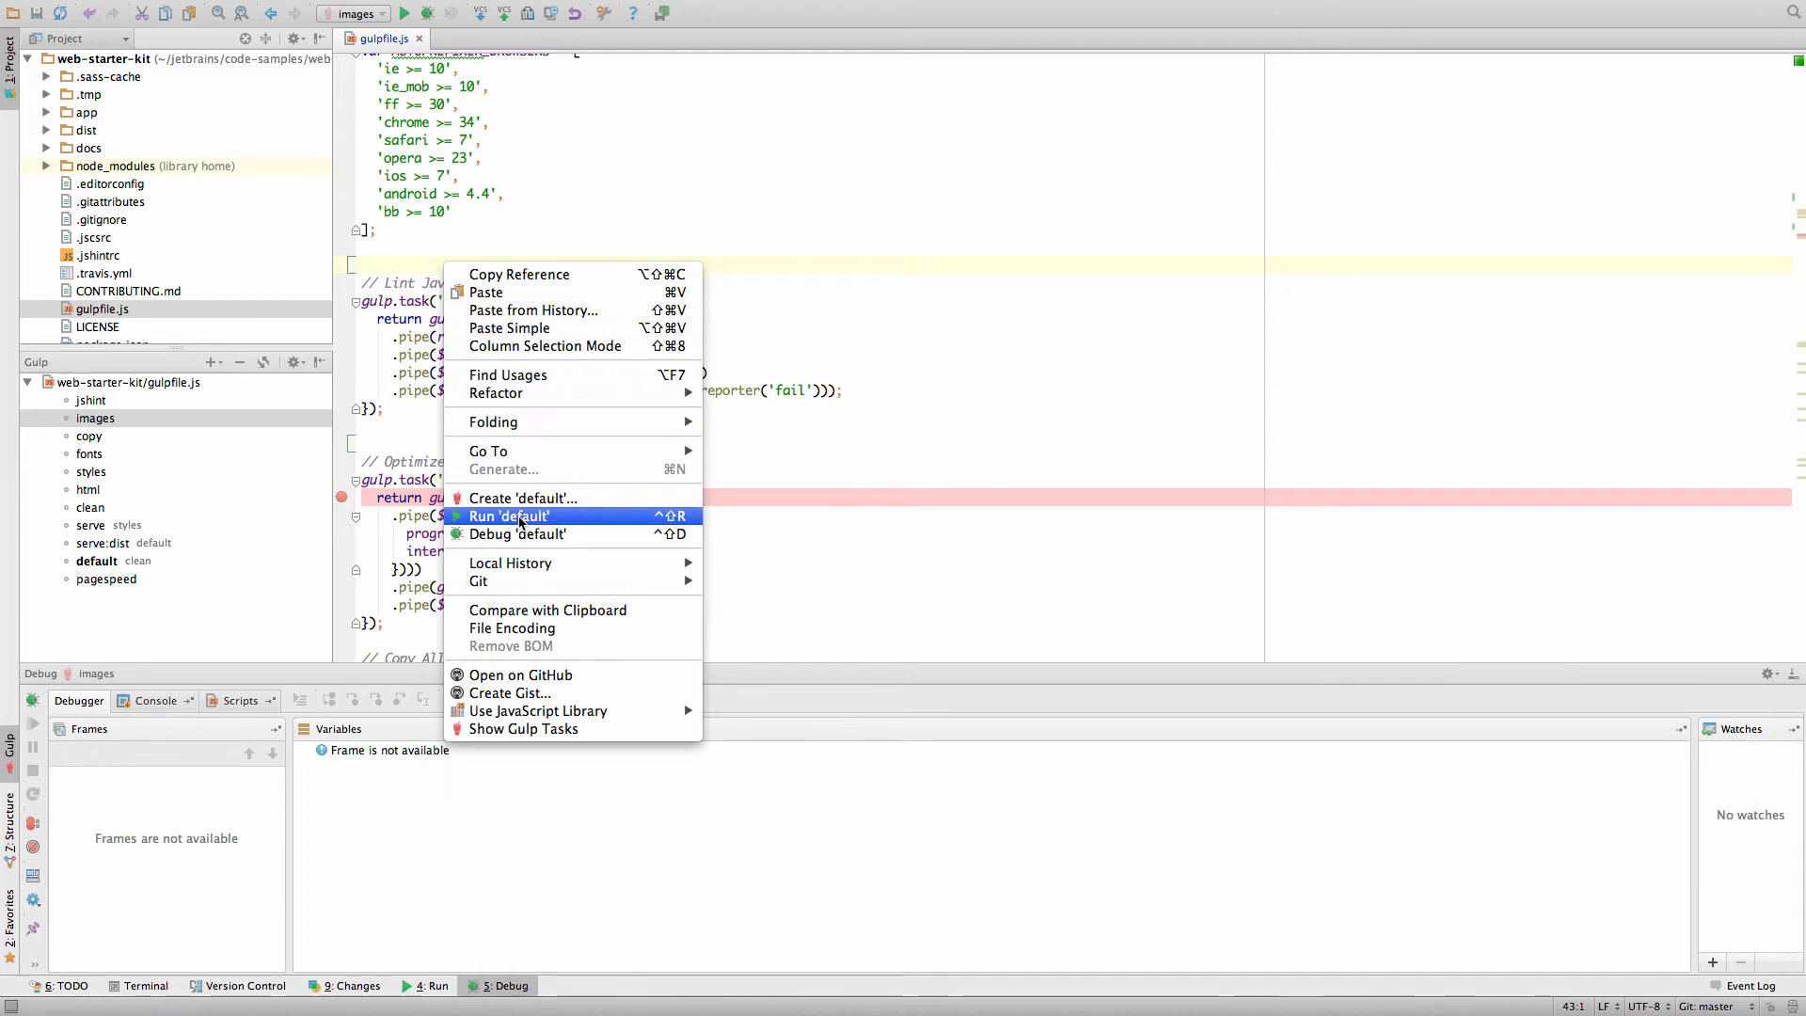
{"action": "mouse_move", "coordinate": [487, 450]}
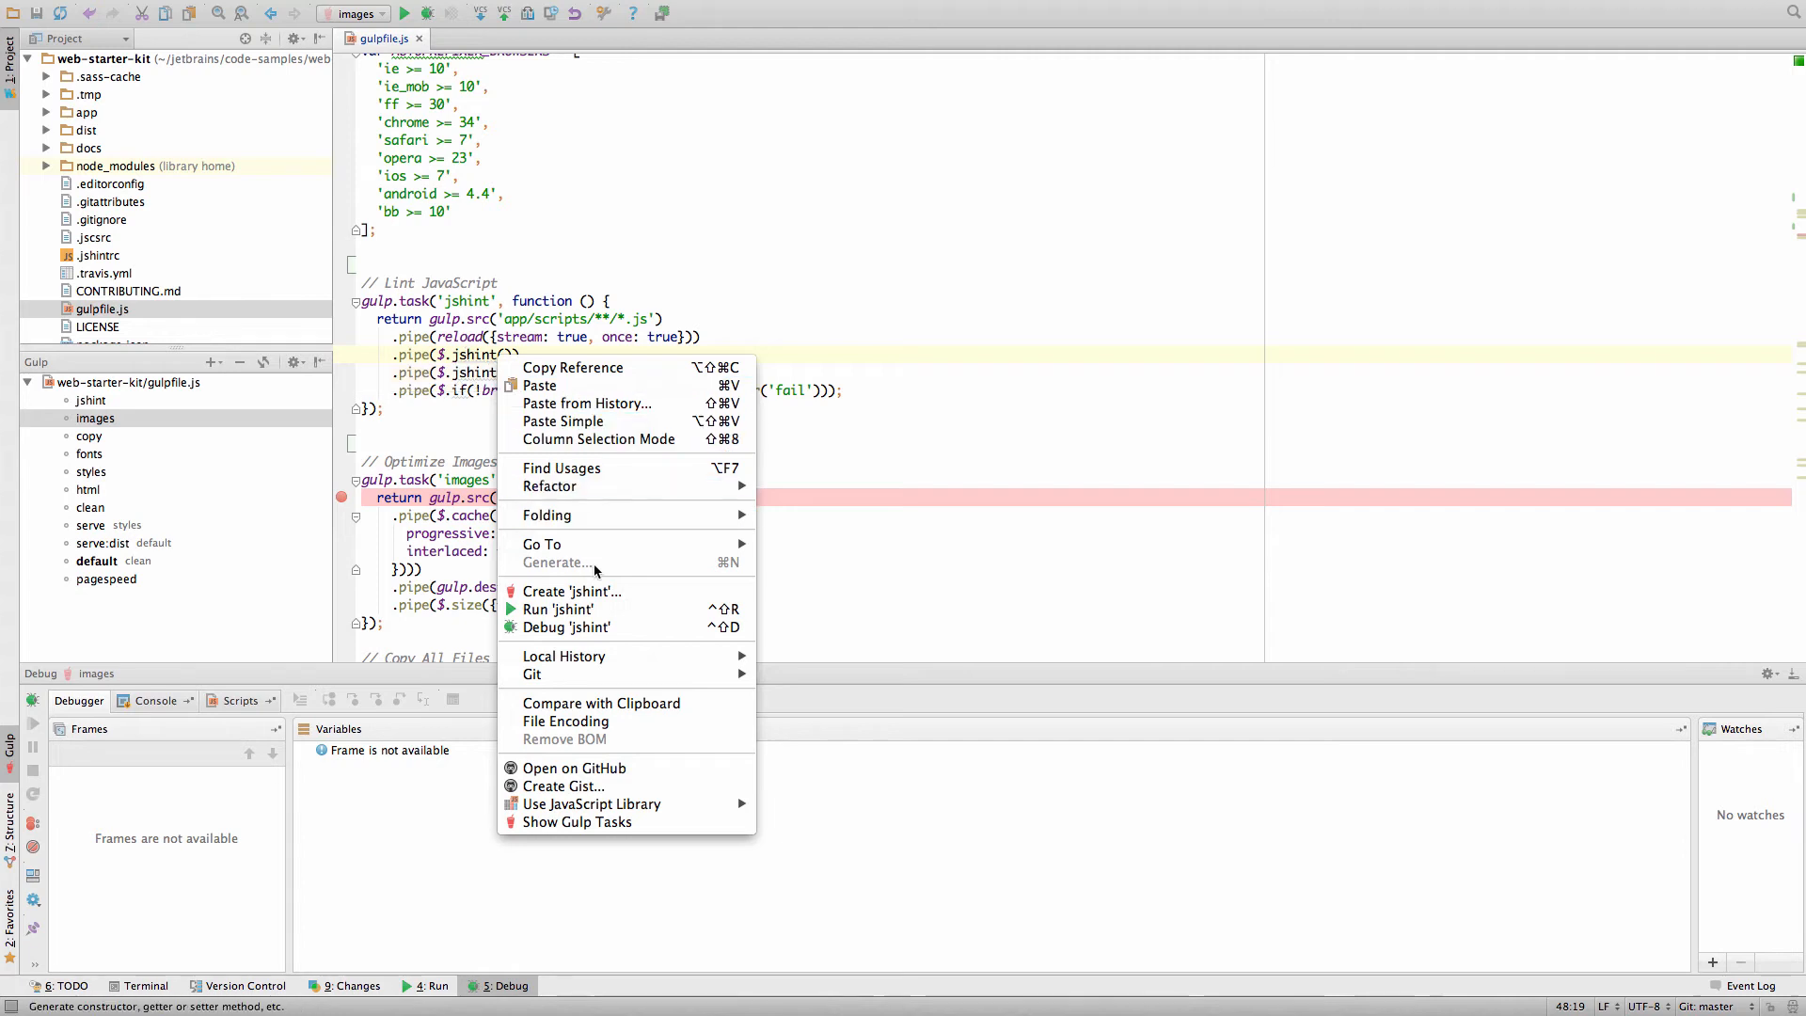
{"action": "mouse_move", "coordinate": [559, 608]}
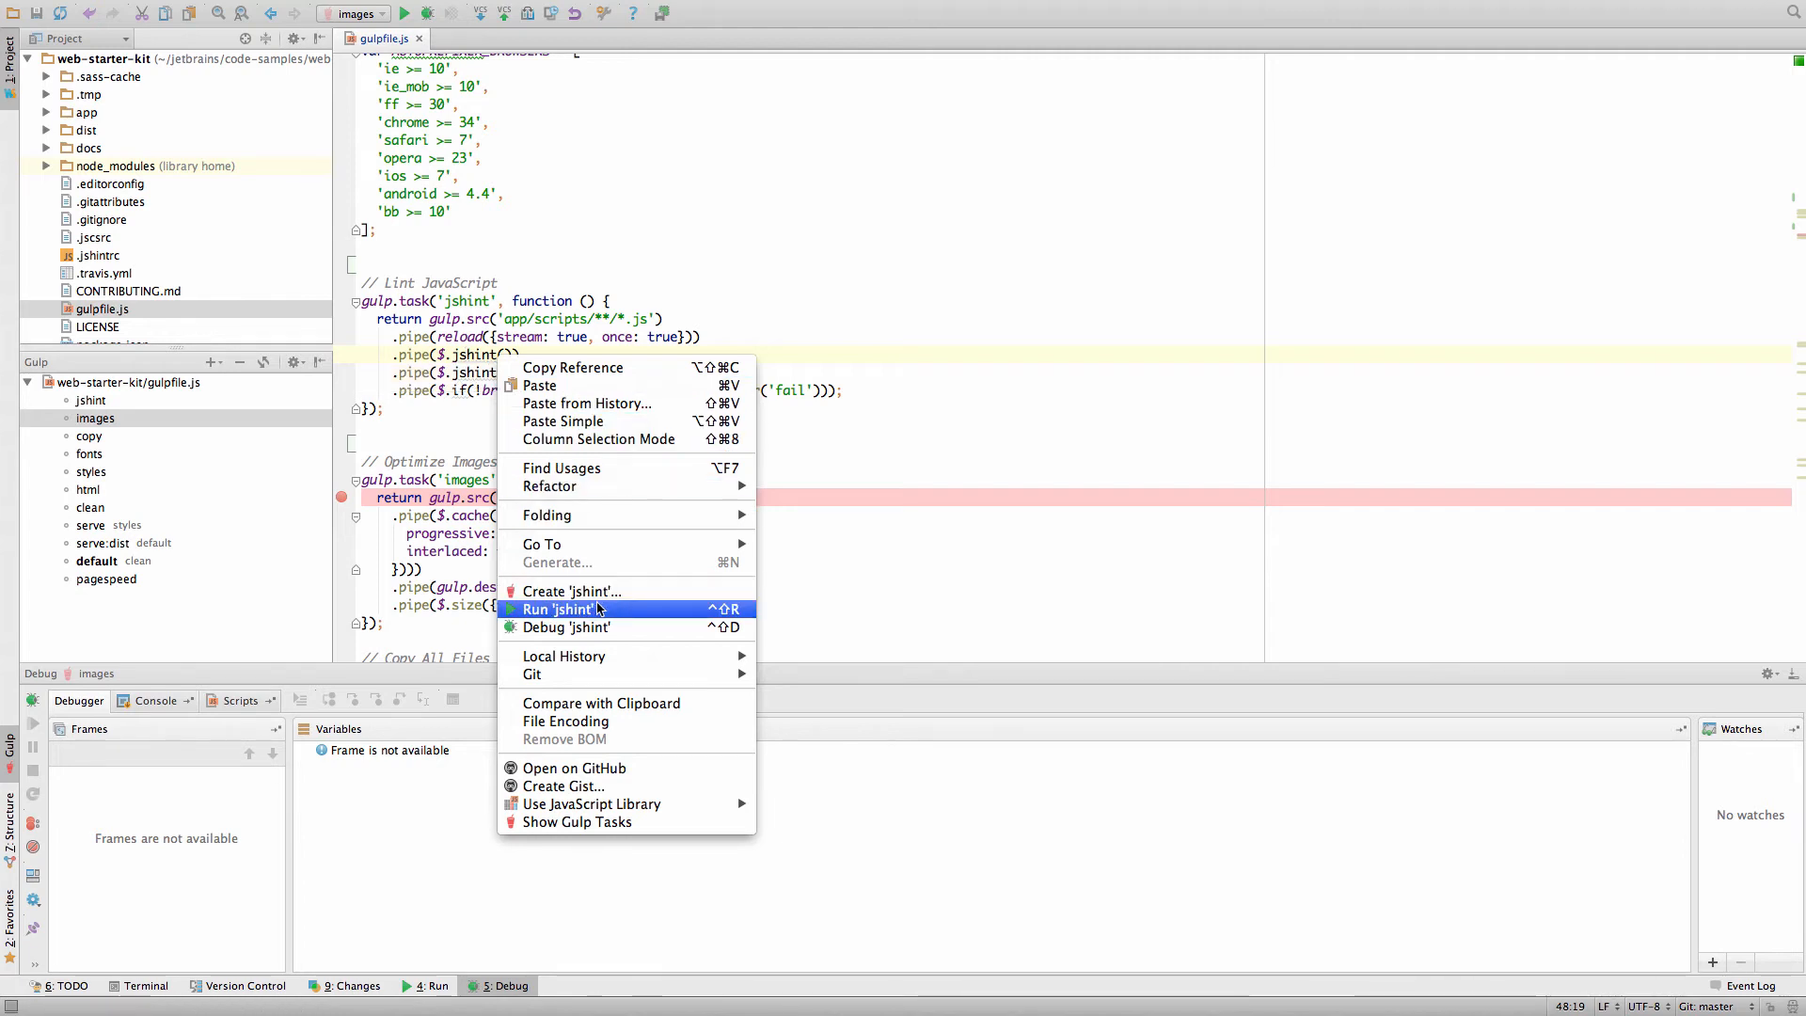
{"action": "left_click", "coordinate": [566, 608]}
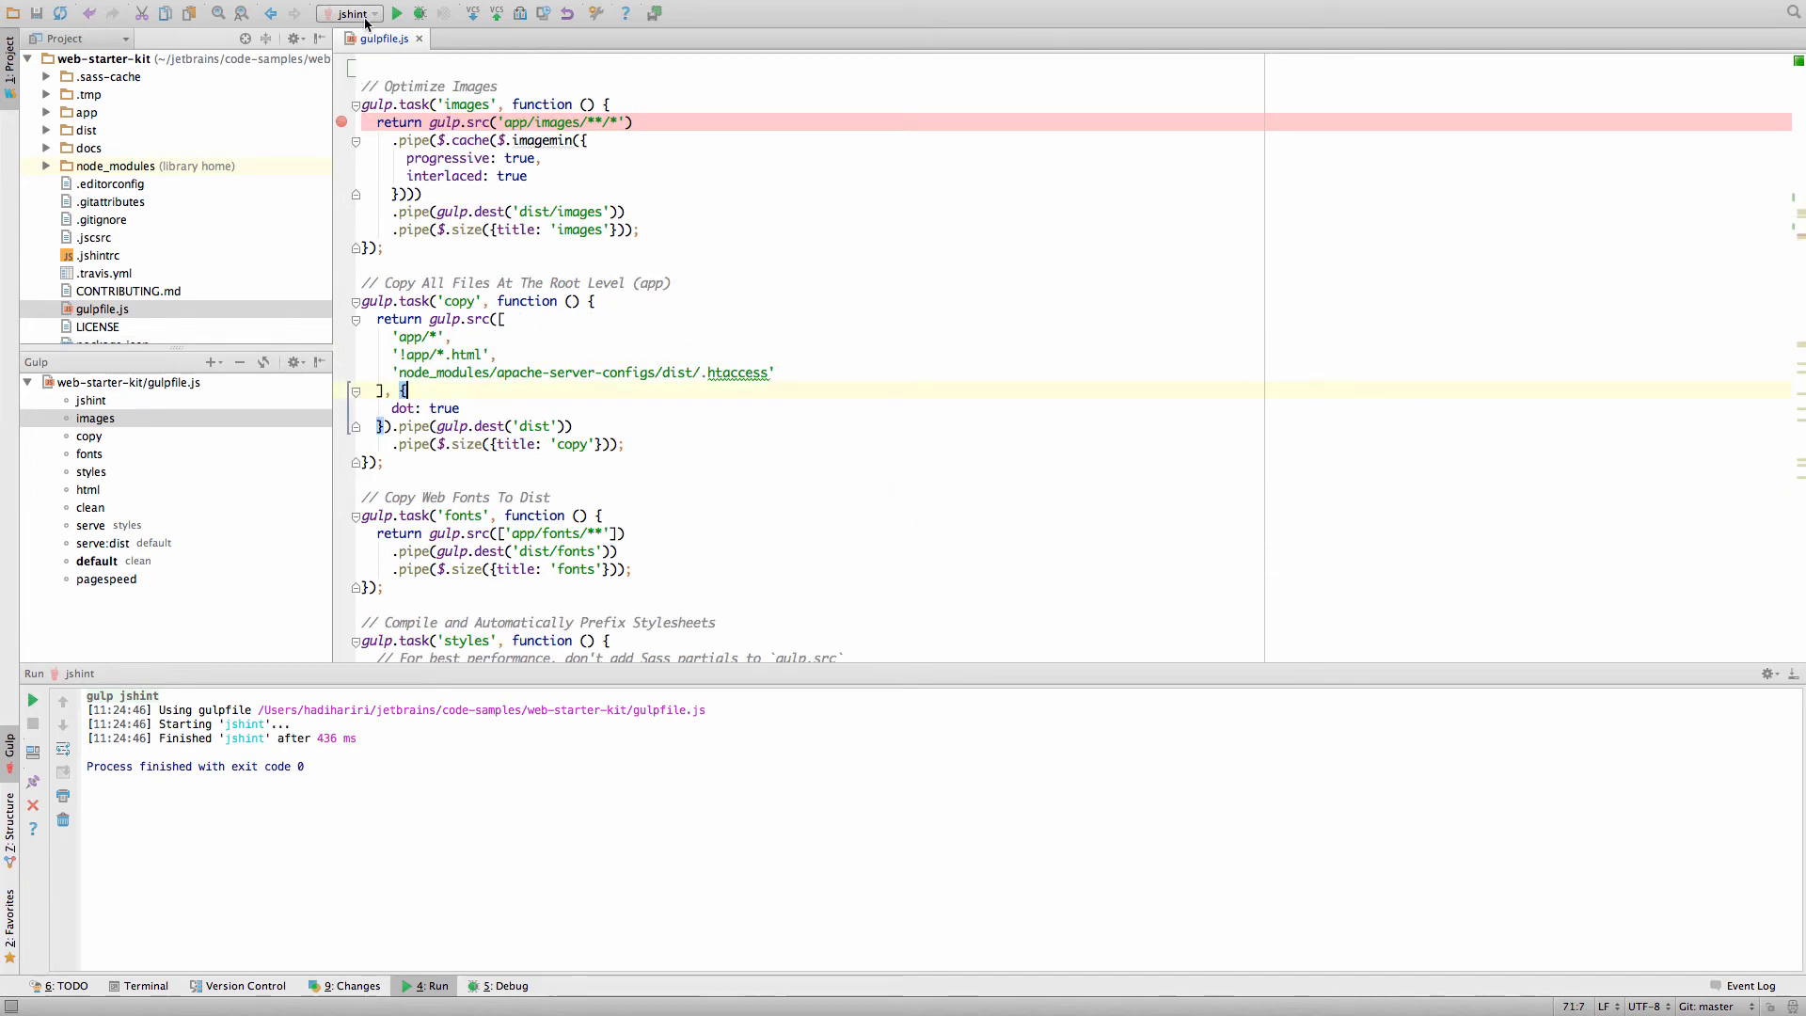
{"action": "left_click", "coordinate": [352, 13]}
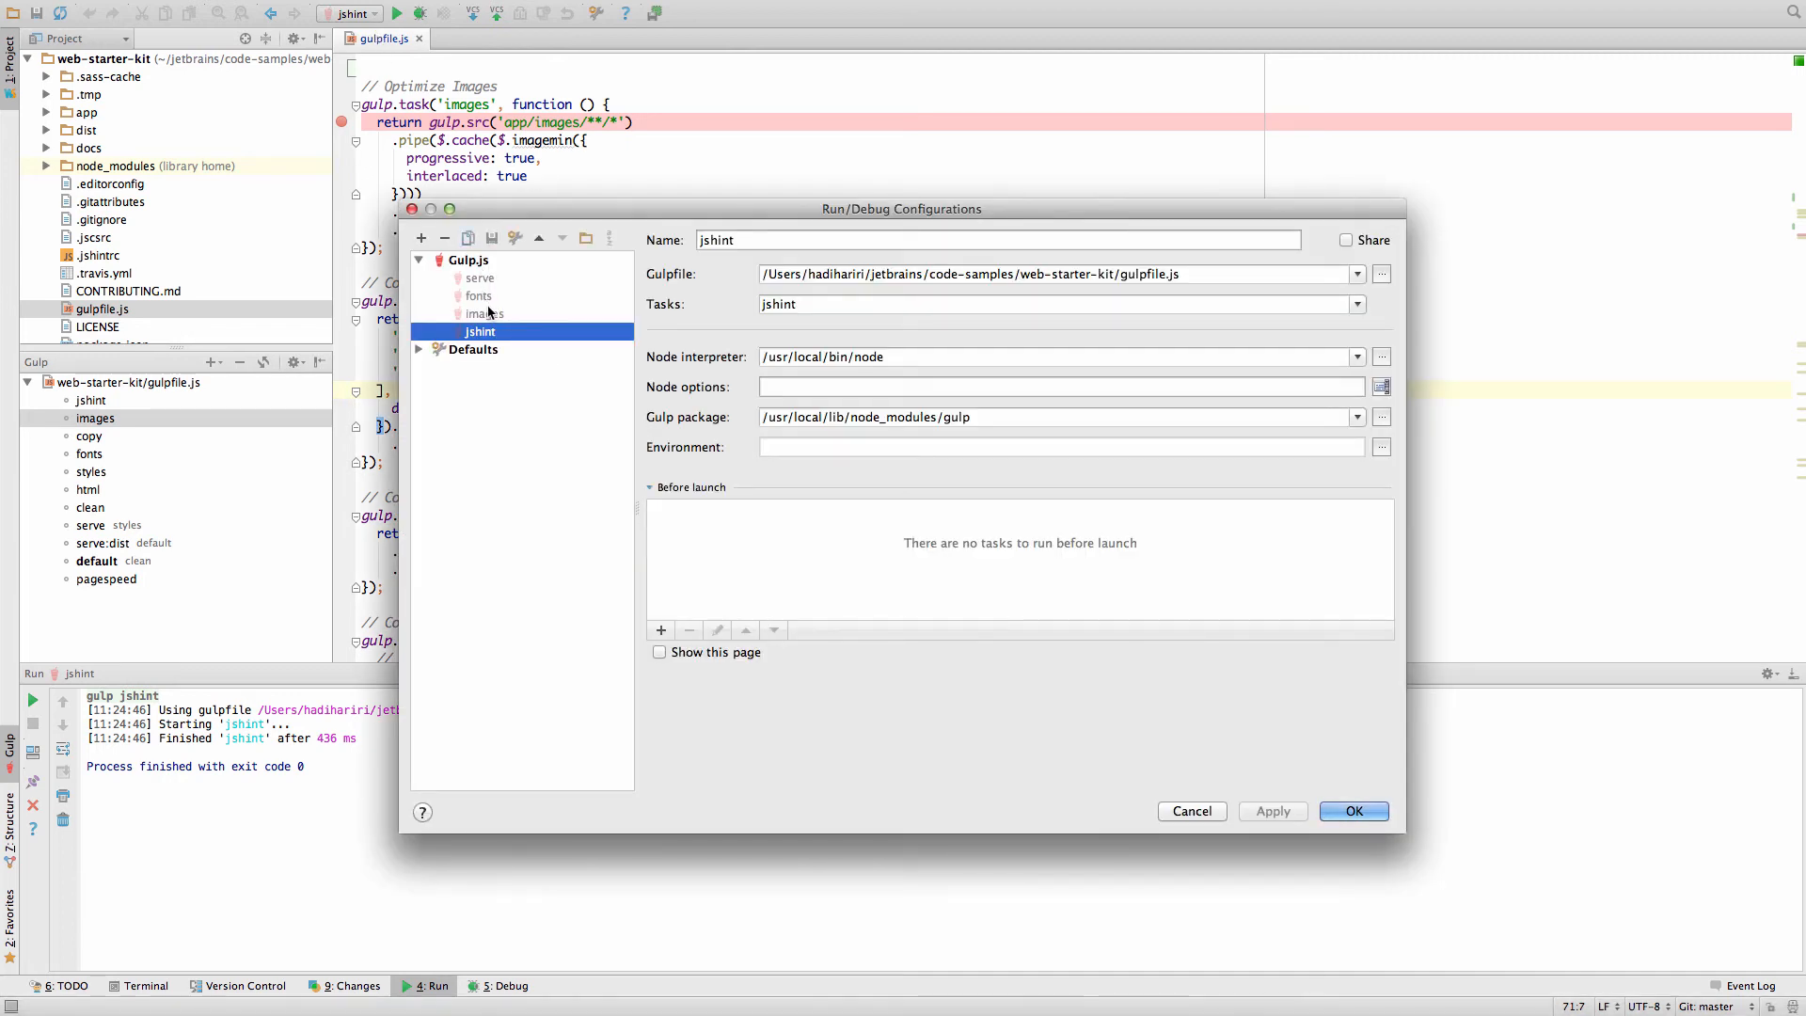
{"action": "mouse_move", "coordinate": [1157, 689]}
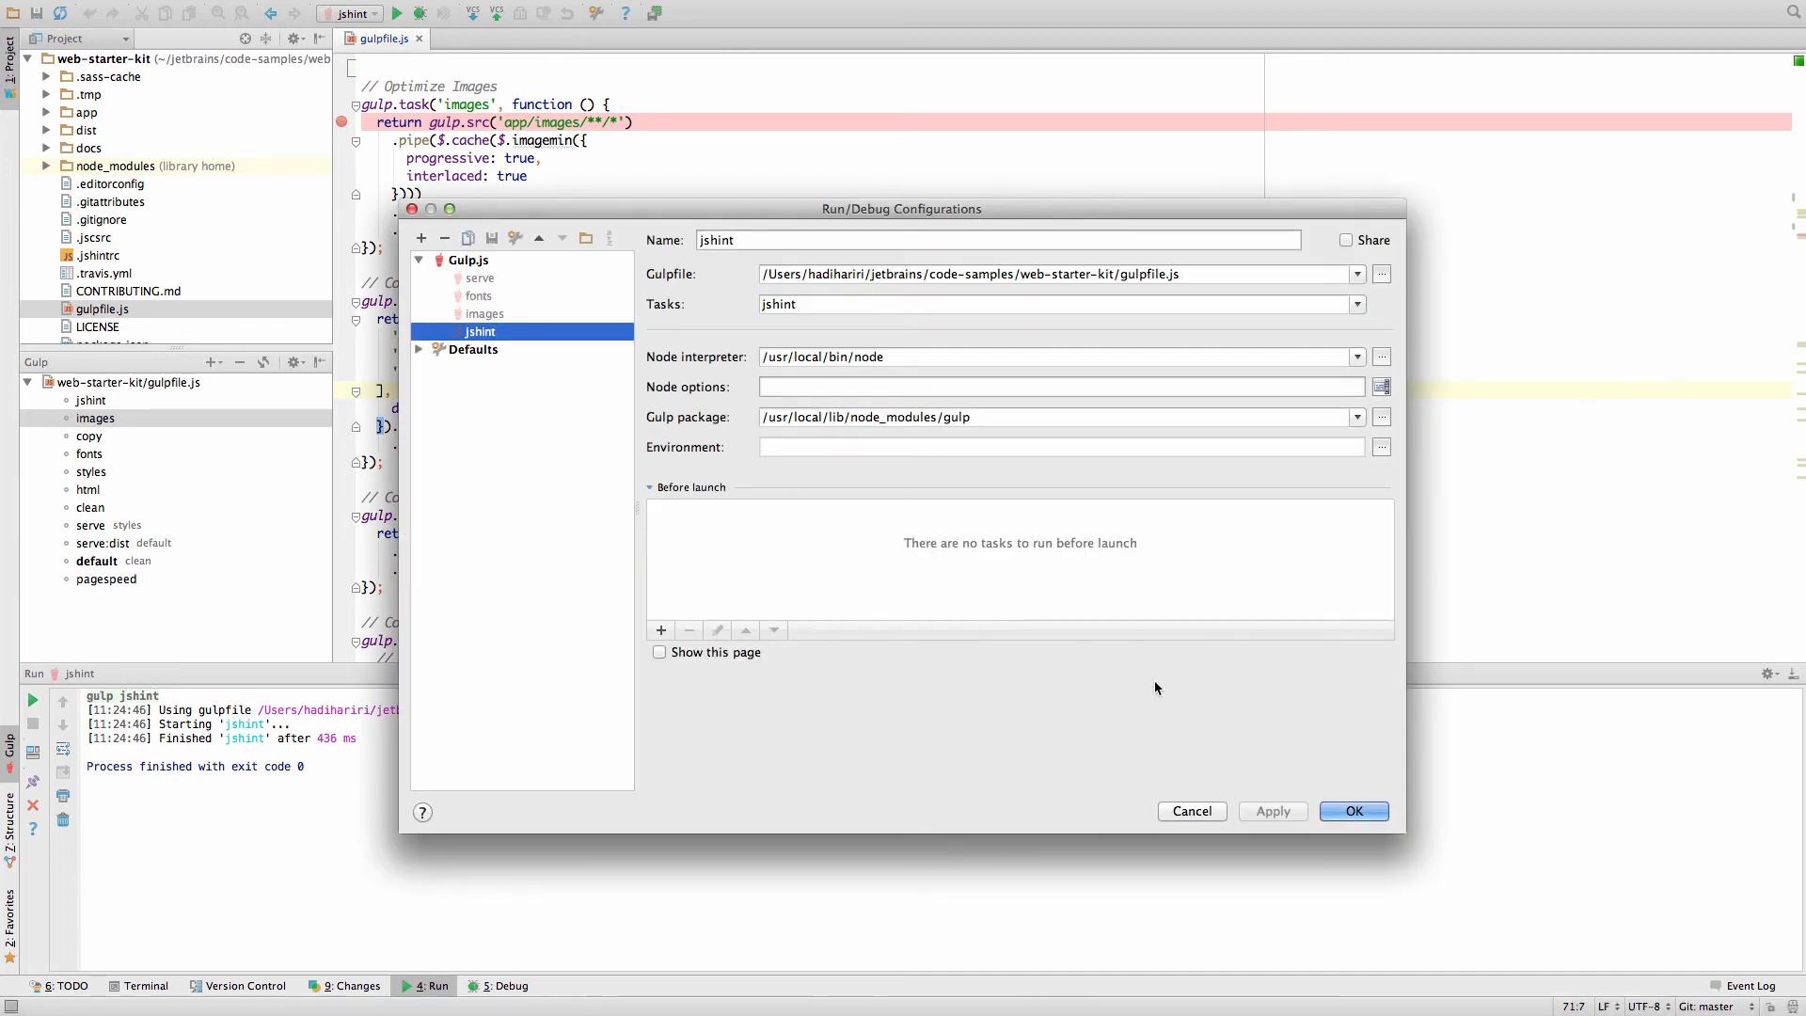
{"action": "mouse_move", "coordinate": [1172, 779]}
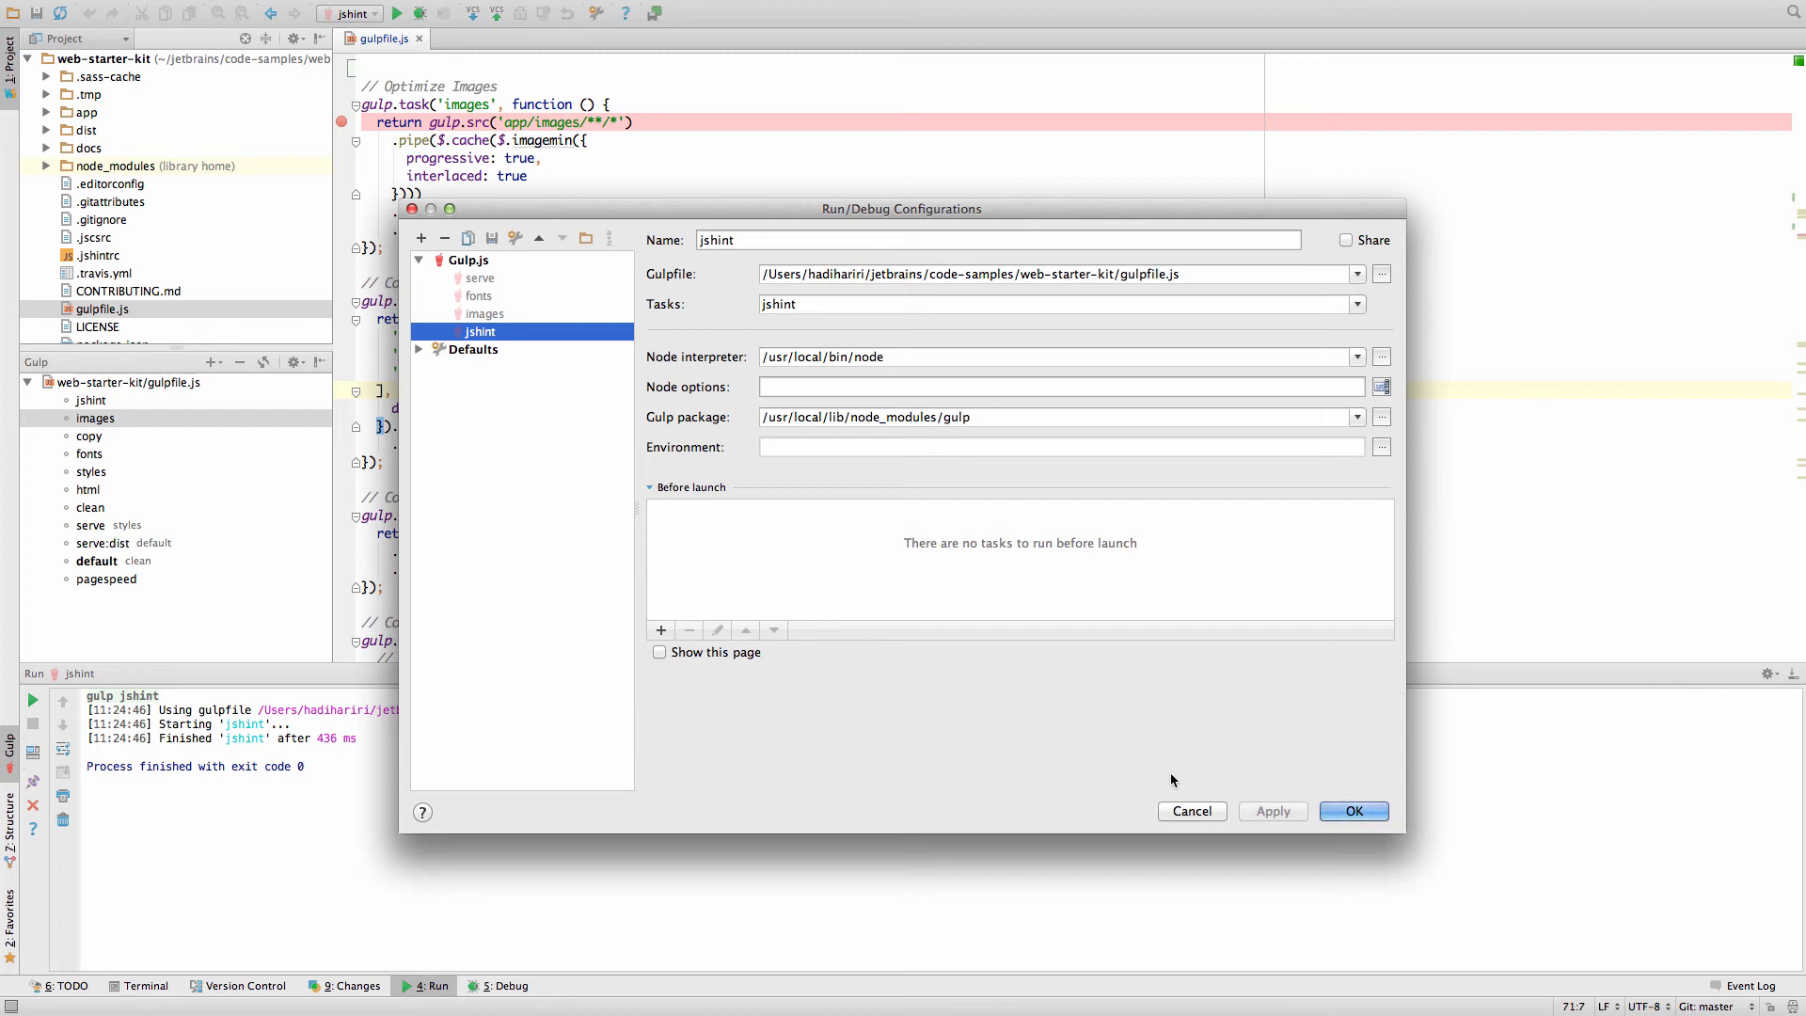
{"action": "mouse_move", "coordinate": [1202, 822]}
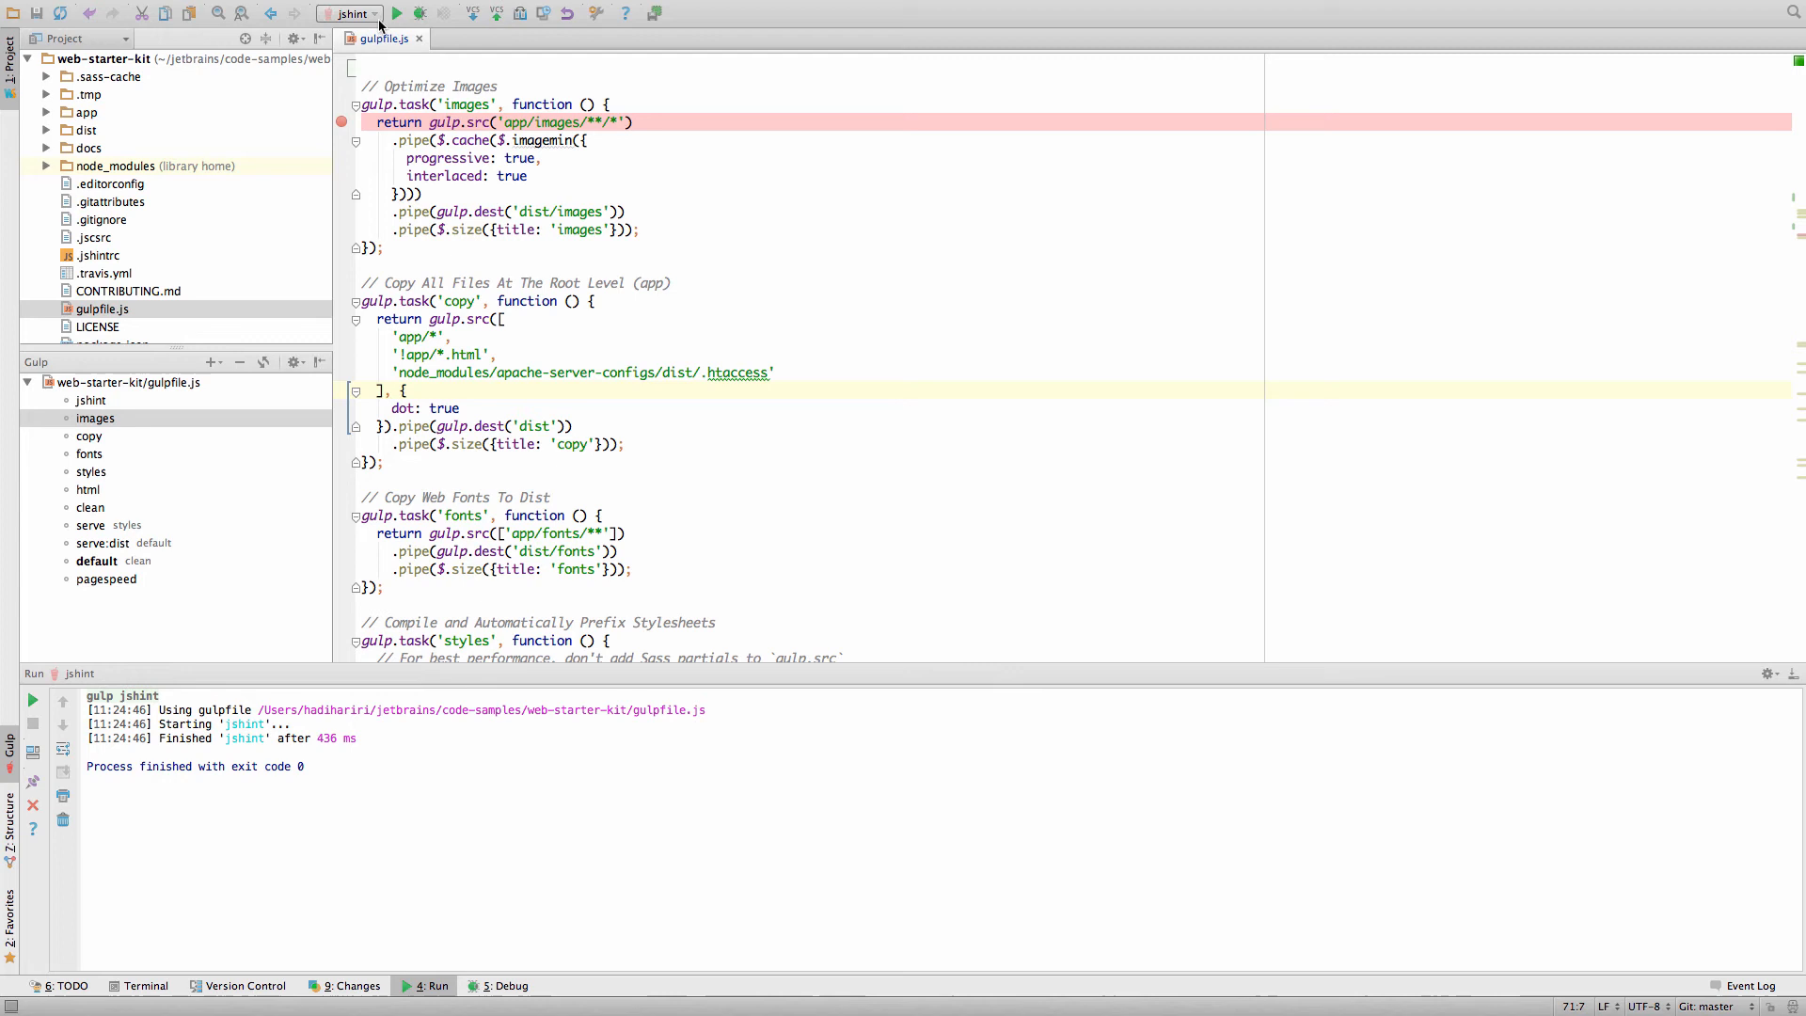
{"action": "left_click", "coordinate": [642, 230]}
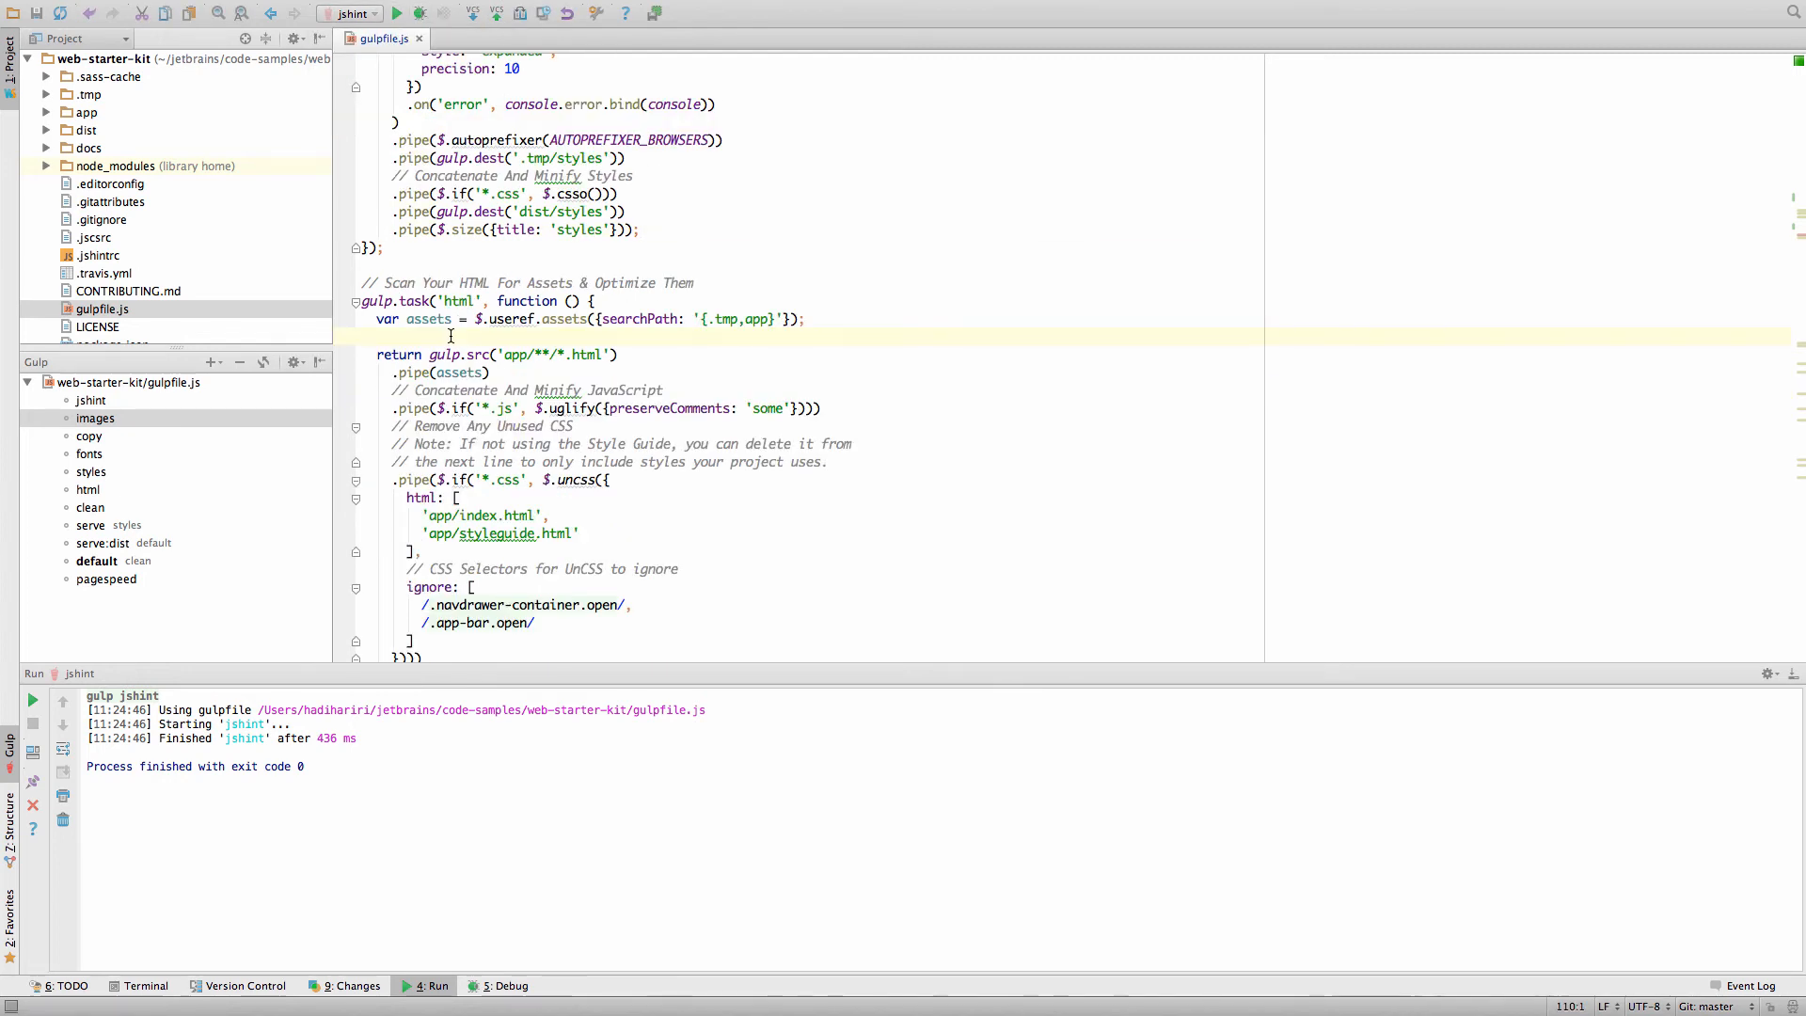
Step: Create and save an html run configuration from the html task, then run it to exit code 0
{"action": "right_click", "coordinate": [449, 335]}
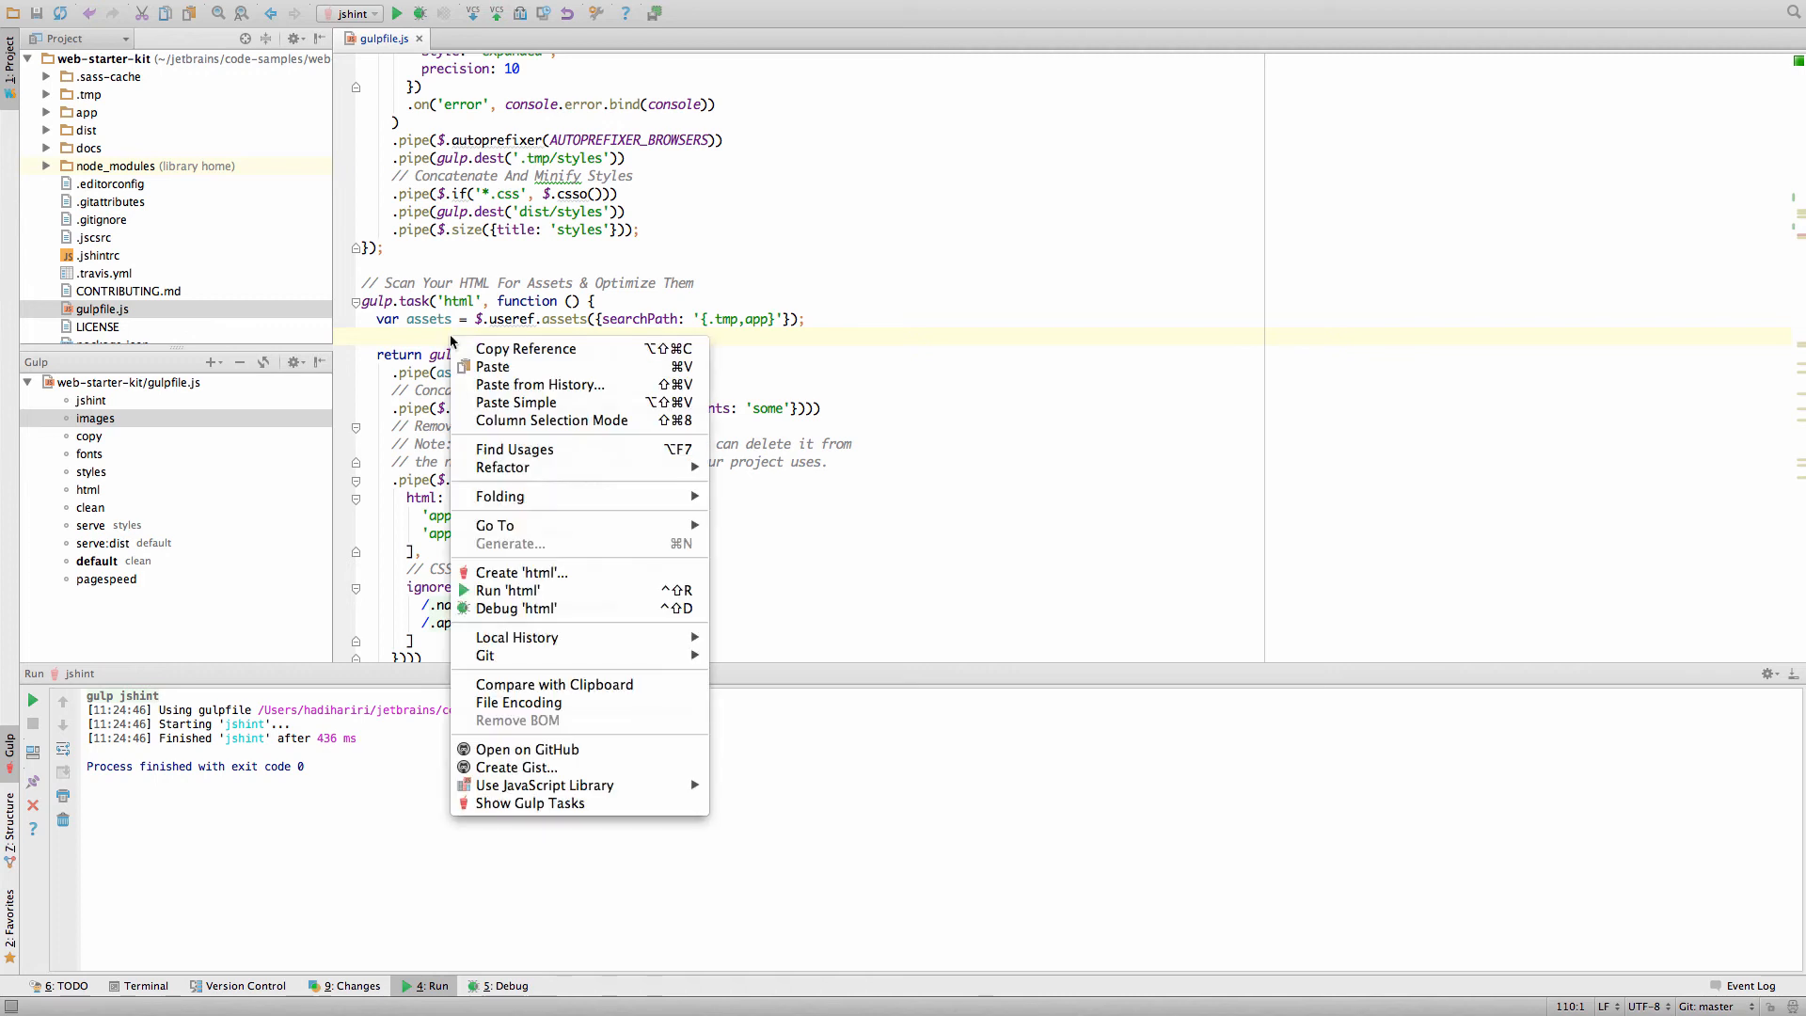
{"action": "mouse_move", "coordinate": [521, 572]}
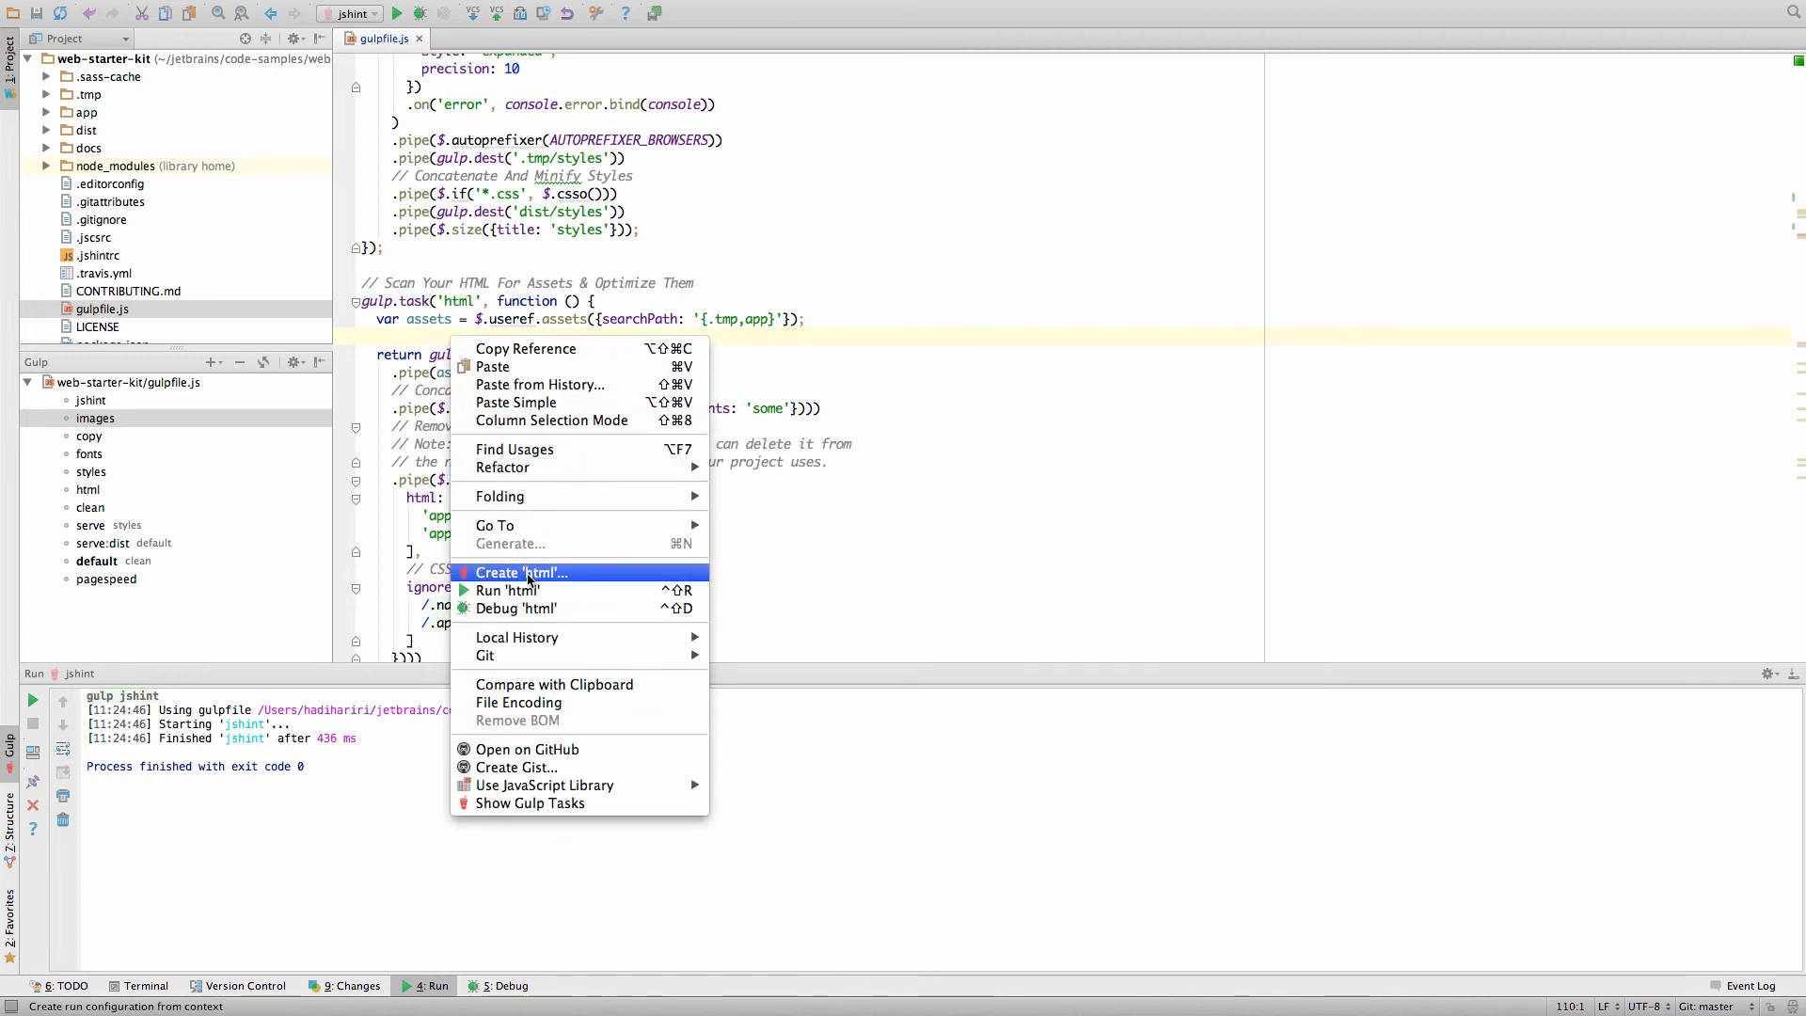
{"action": "left_click", "coordinate": [521, 572]}
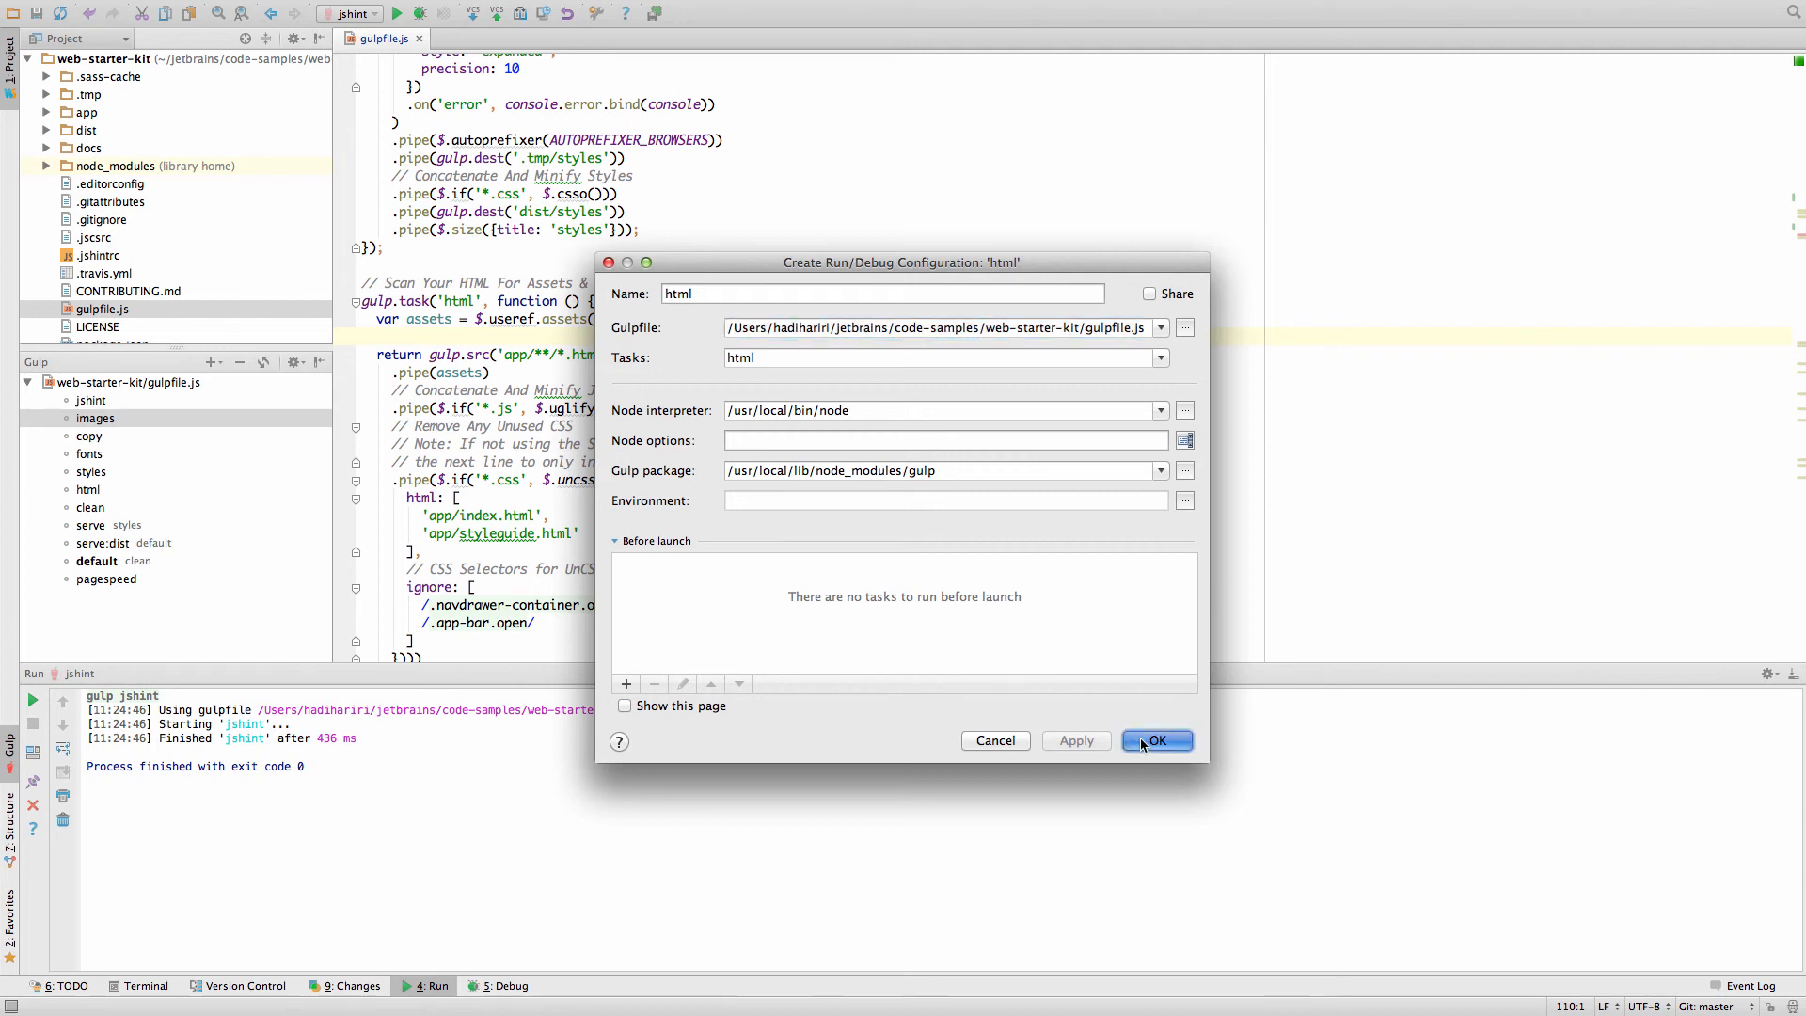
{"action": "left_click", "coordinate": [1155, 741]}
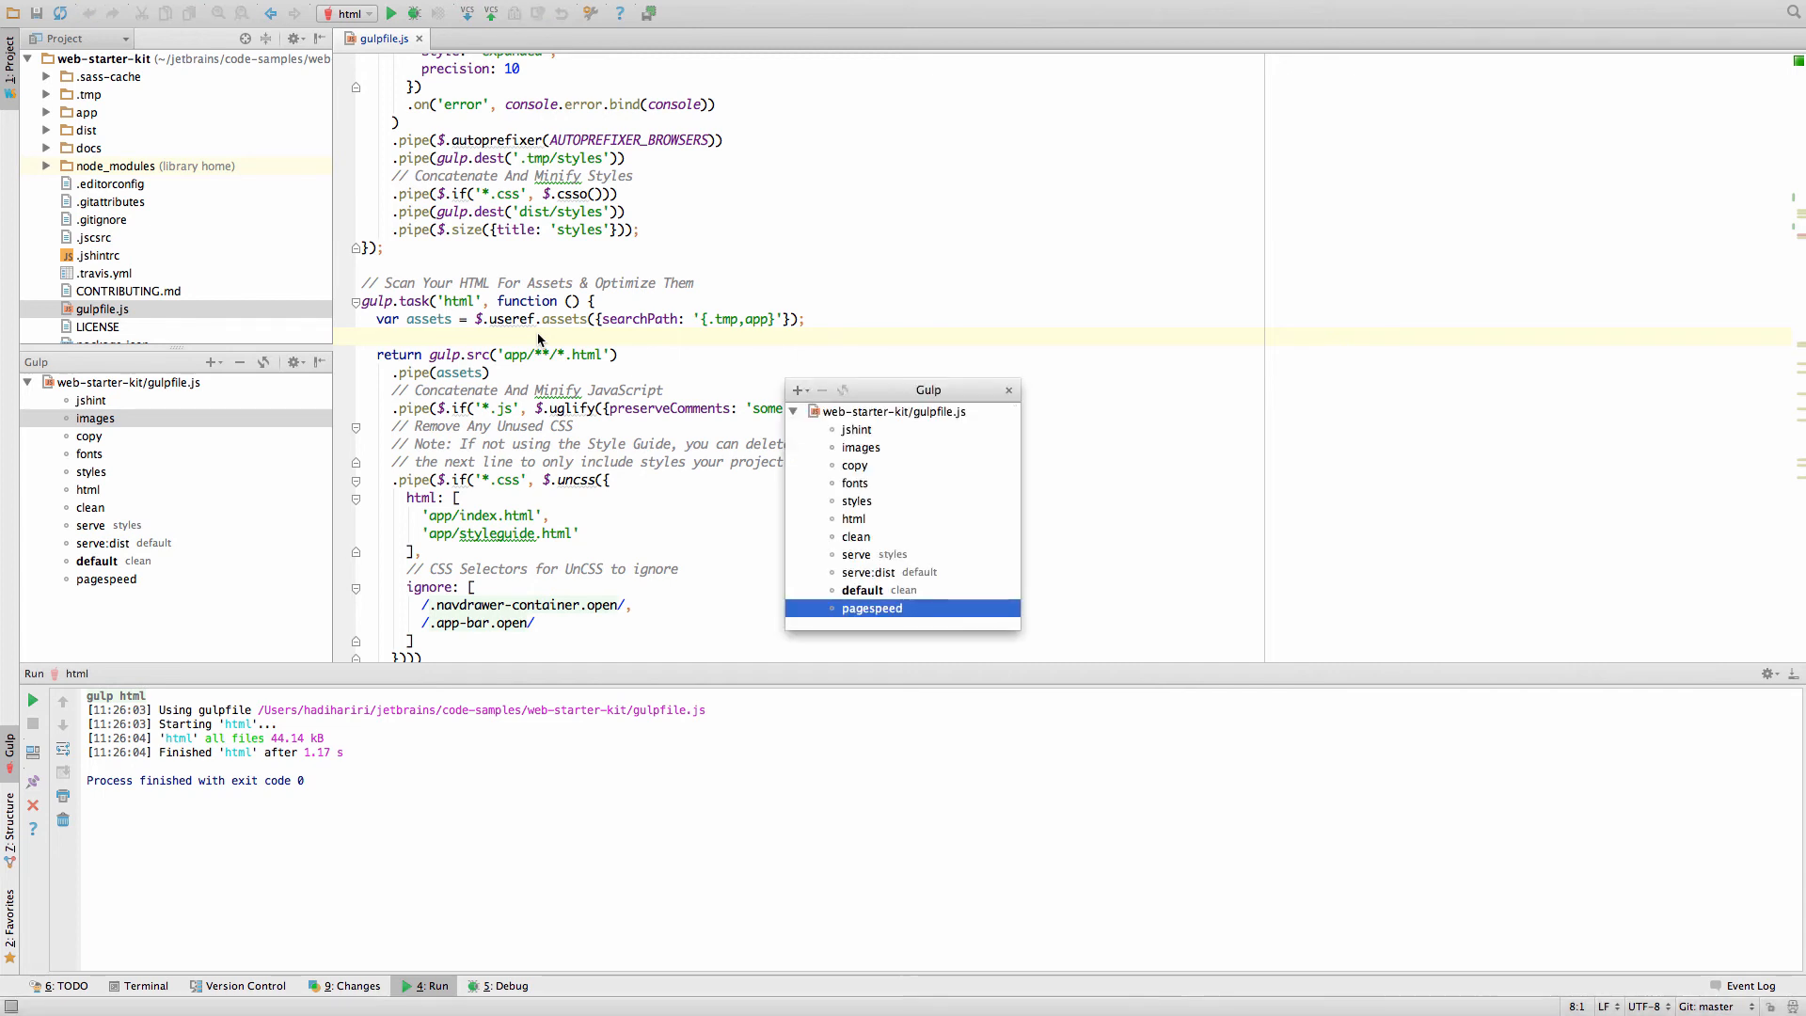
Step: Start the serve task from the Gulp popup, then launch the default task in its own run tab
{"action": "type", "text": "serve"}
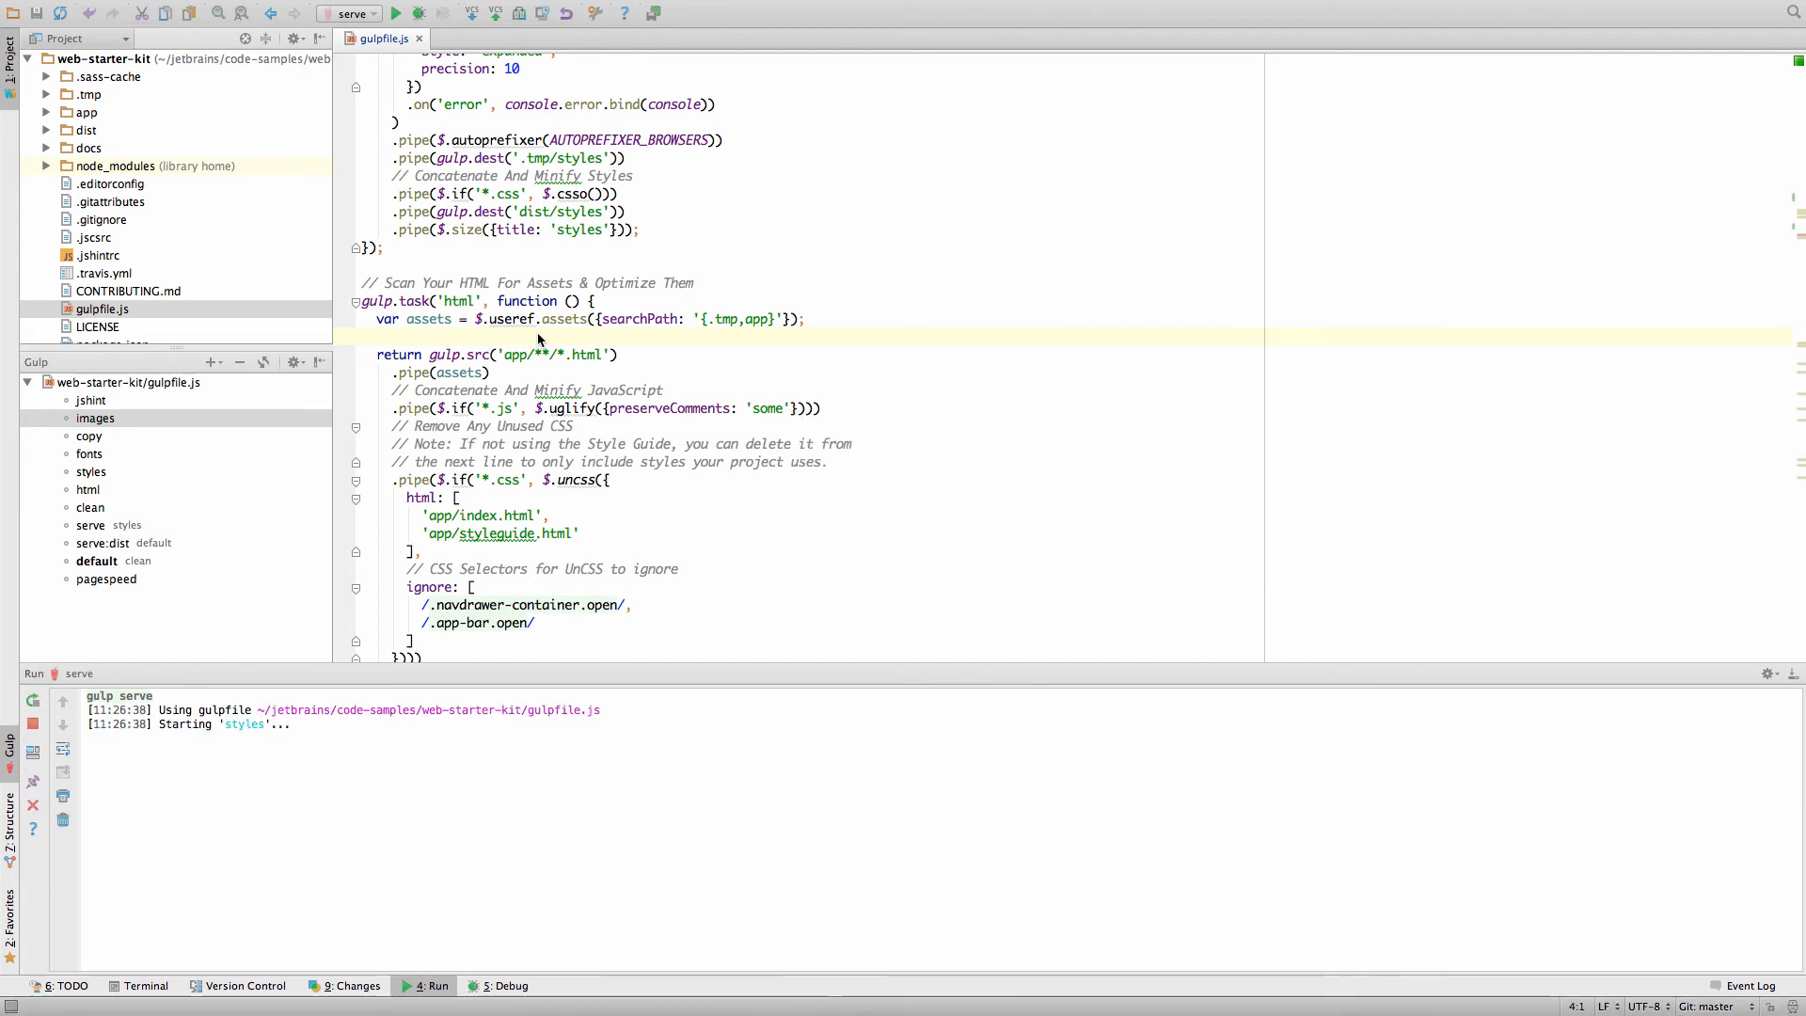
{"action": "type", "text": "run"}
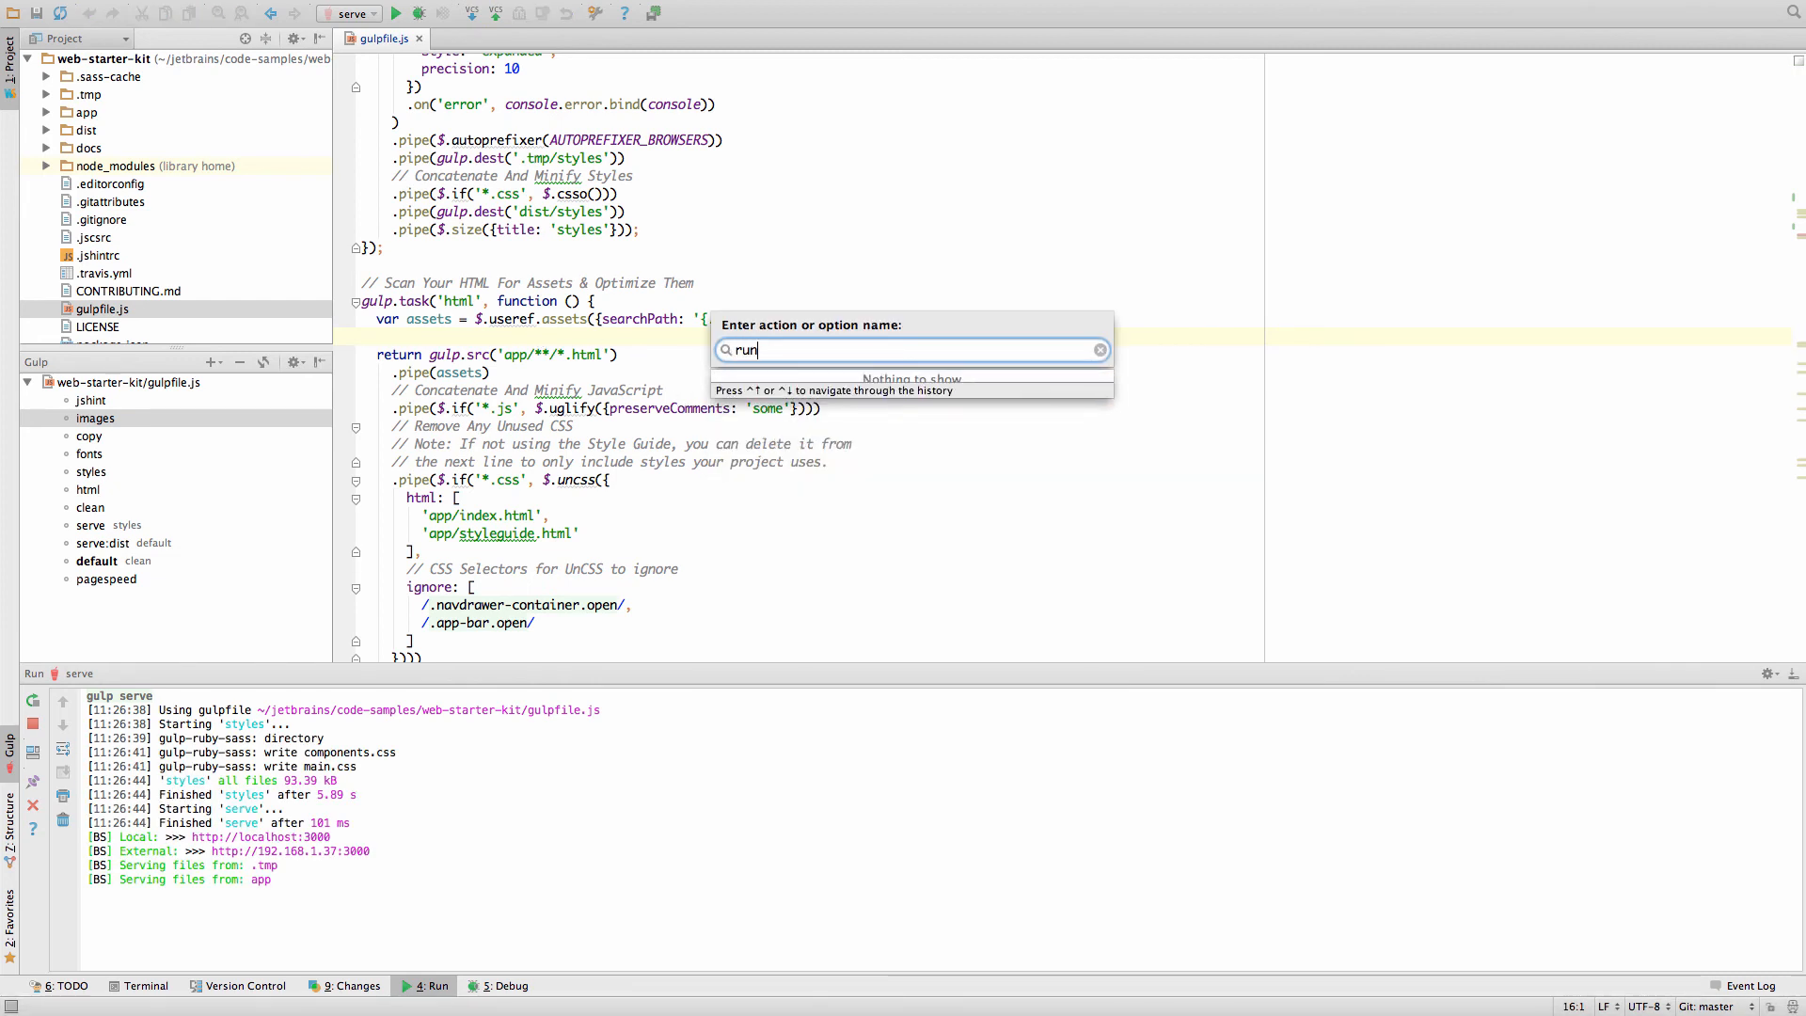
{"action": "type", "text": "gu"}
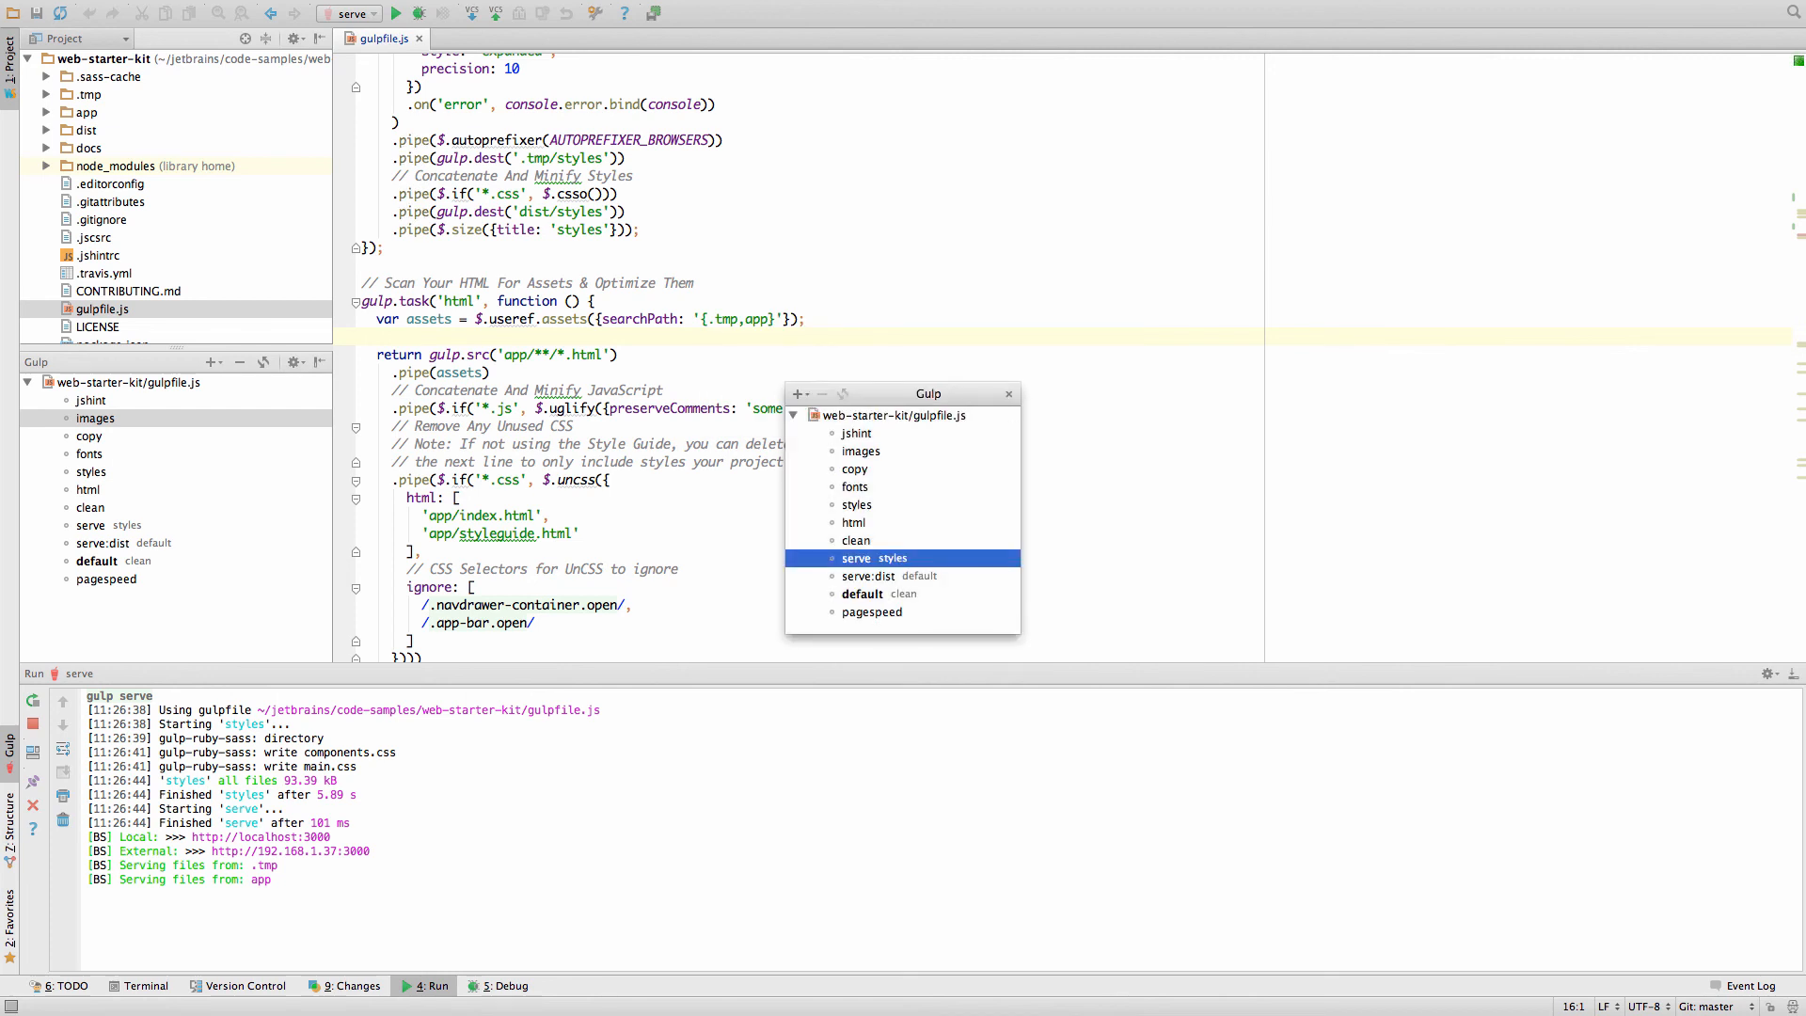
{"action": "type", "text": "def"}
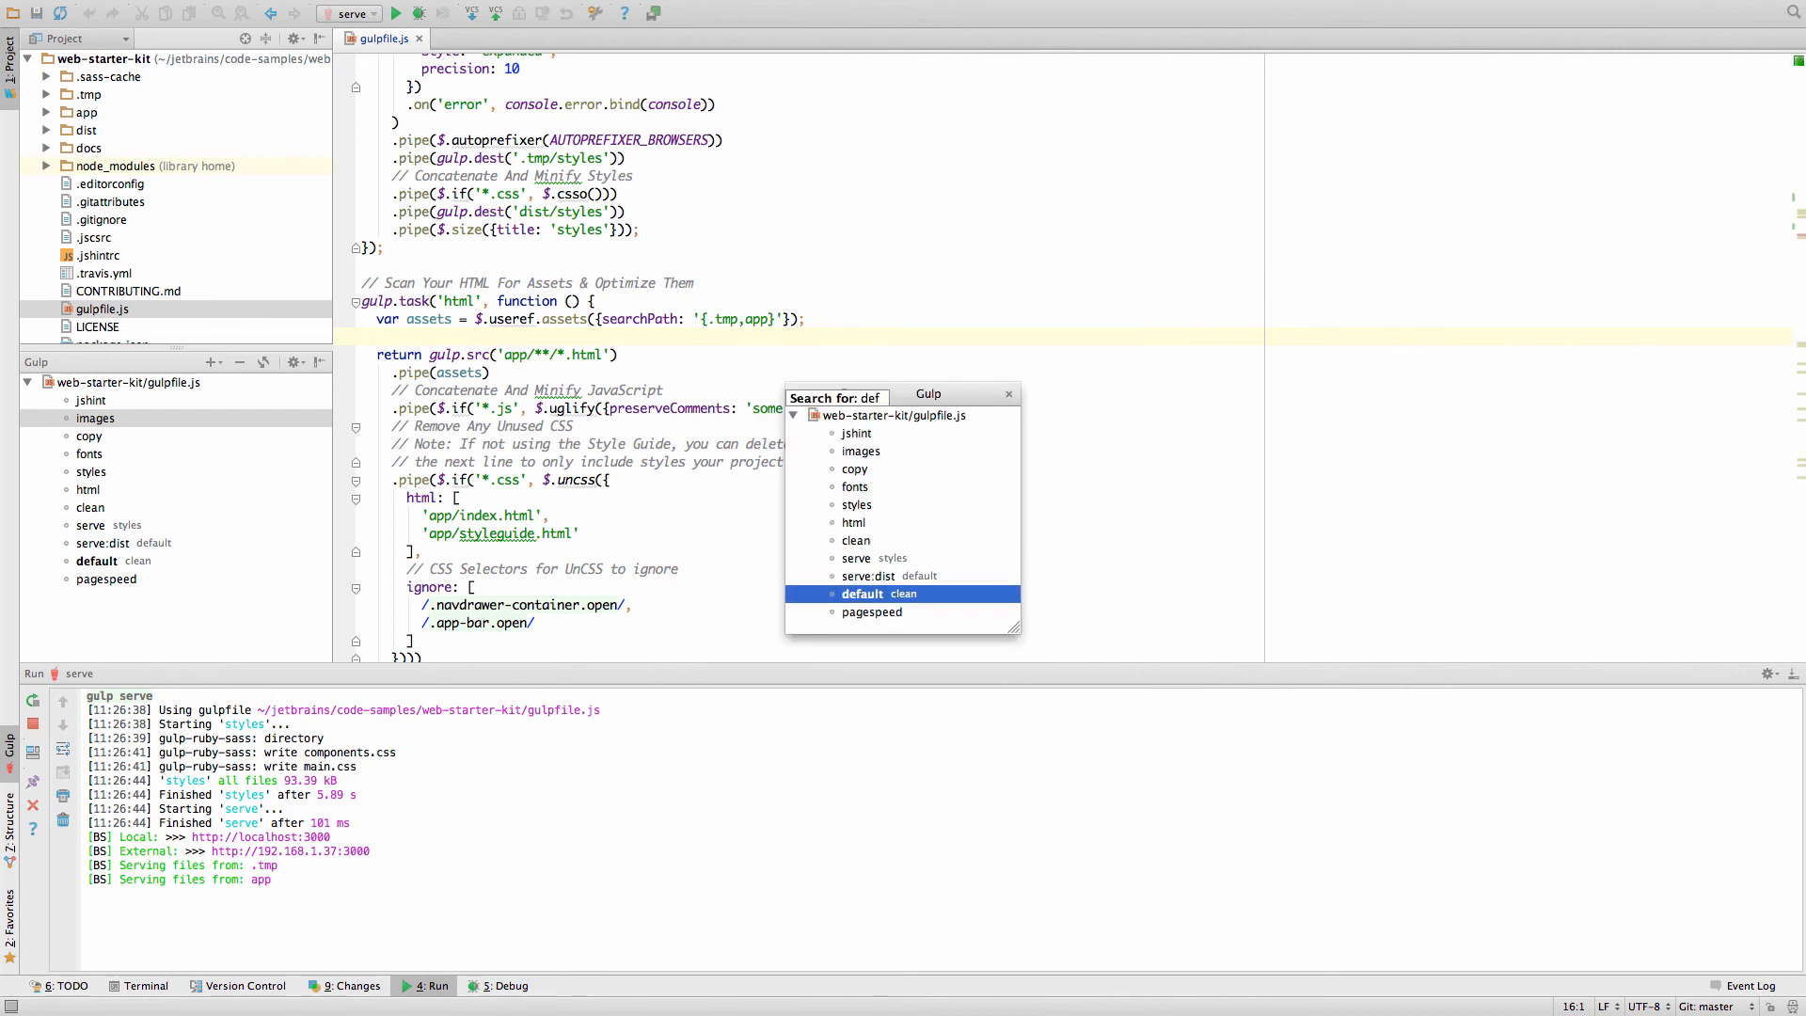
{"action": "double_click", "coordinate": [862, 593]}
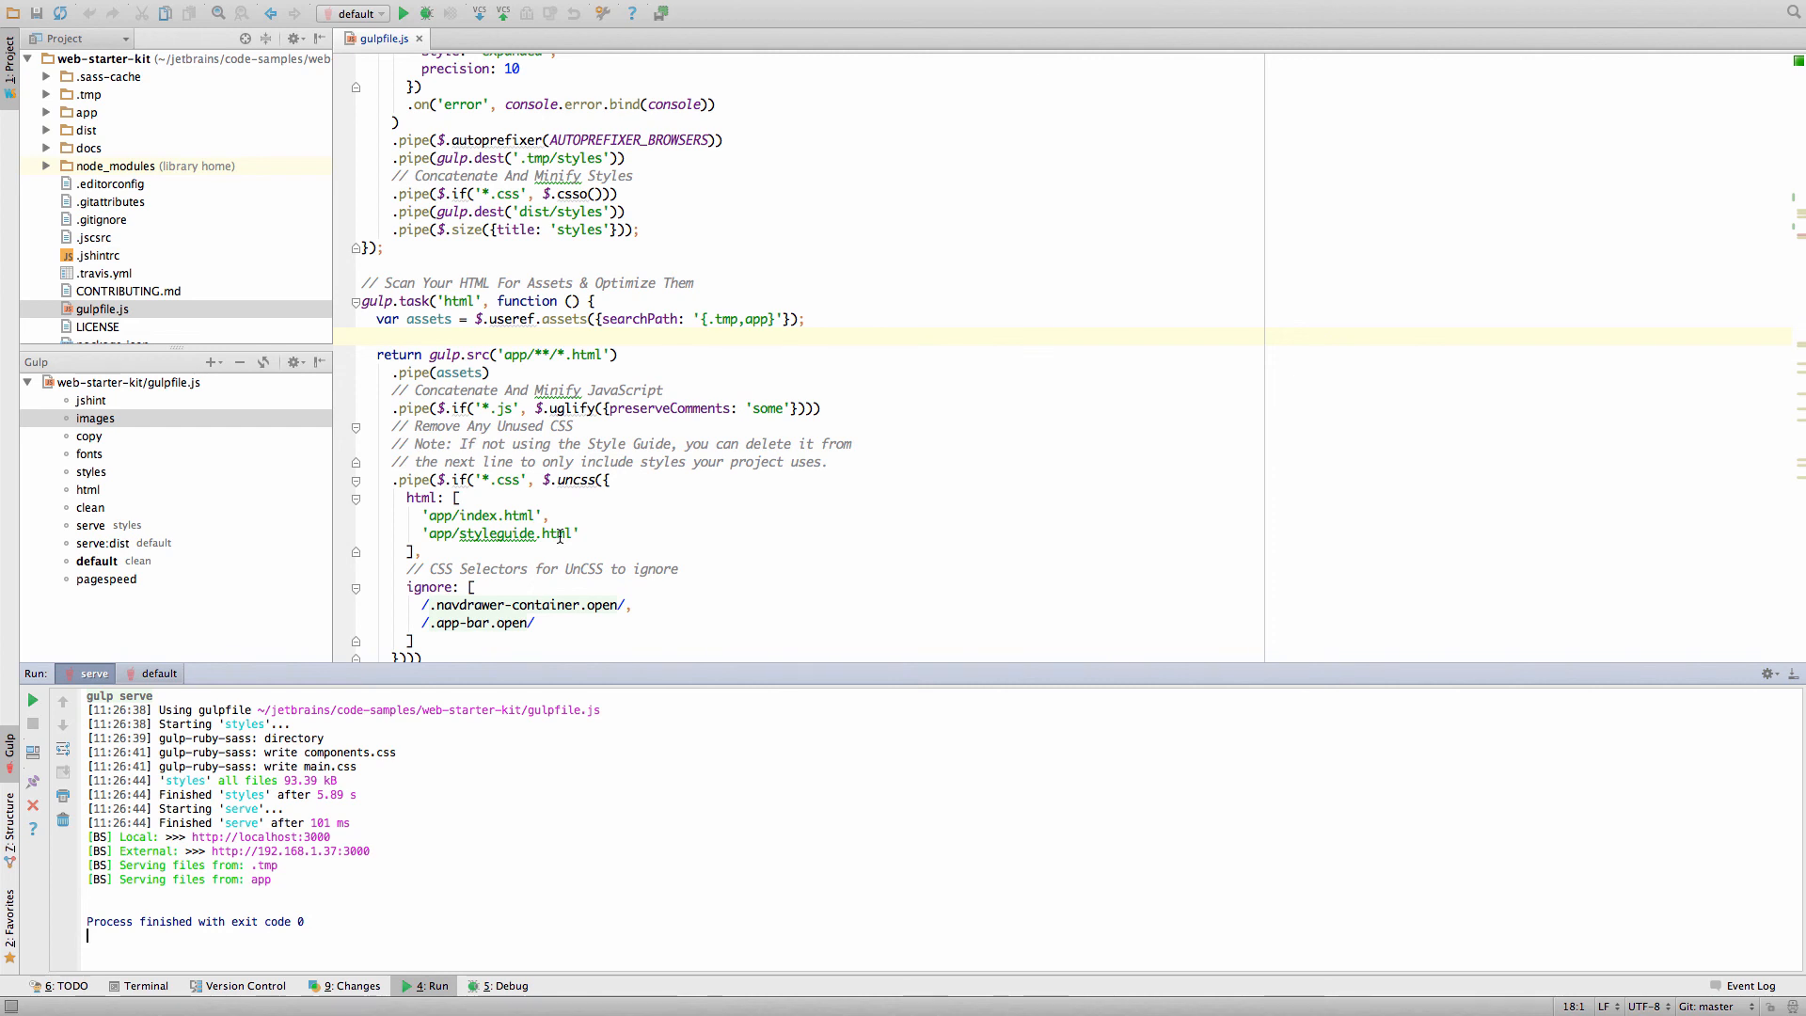